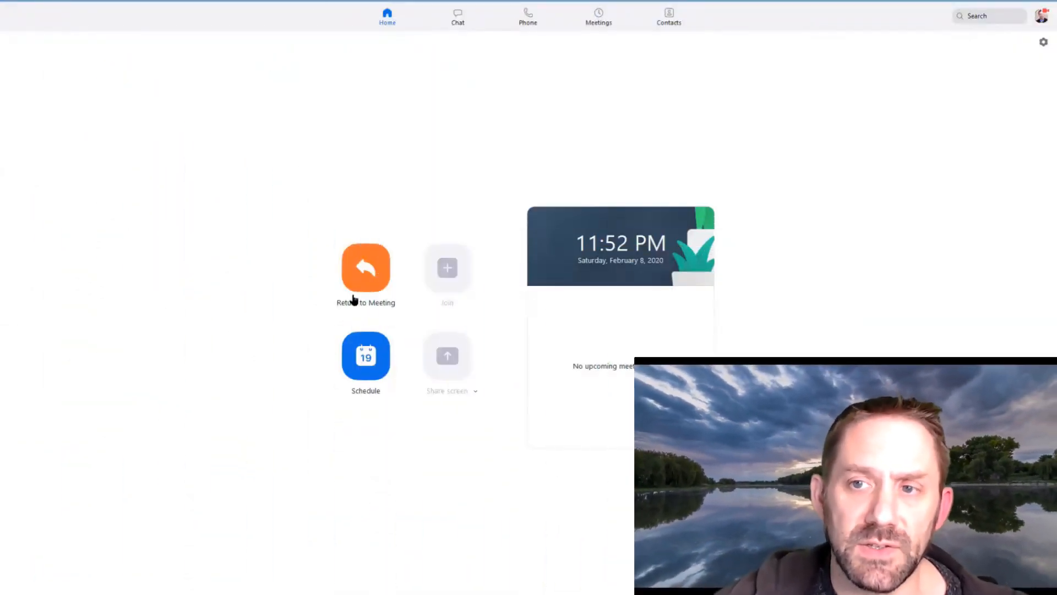
{"action": "mouse_move", "coordinate": [645, 70]}
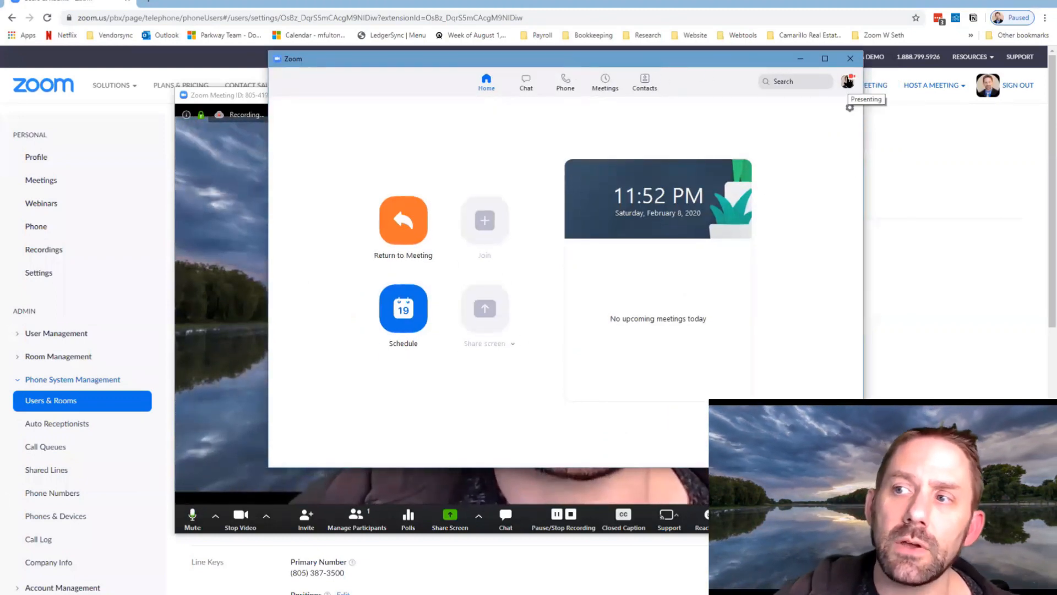
Check for updates from the profile menu and dismiss the 'up to date' notice for version 4.6.4
{"action": "left_click", "coordinate": [848, 81]}
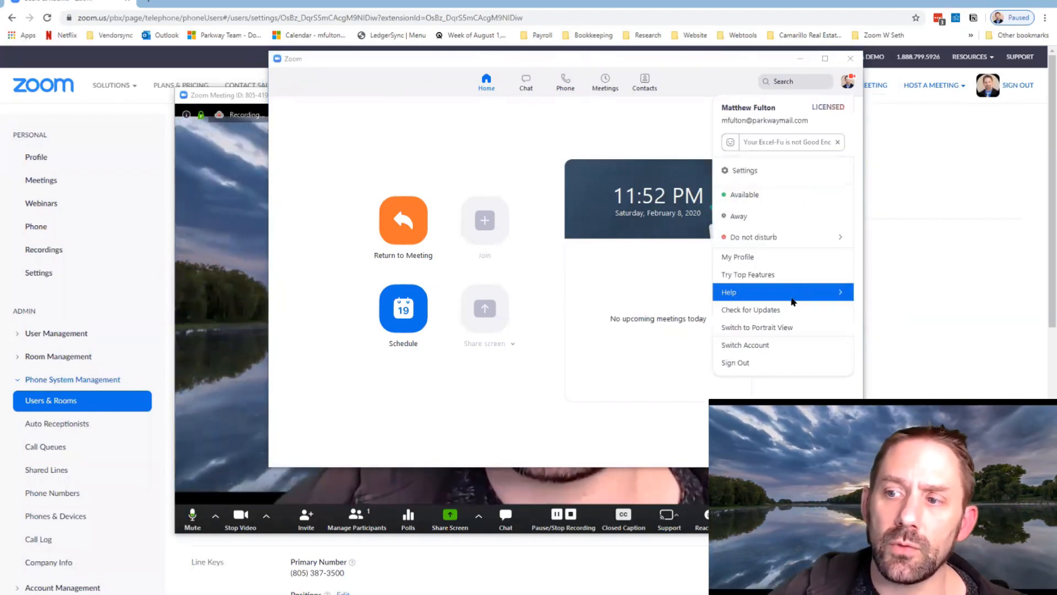
{"action": "left_click", "coordinate": [750, 309]}
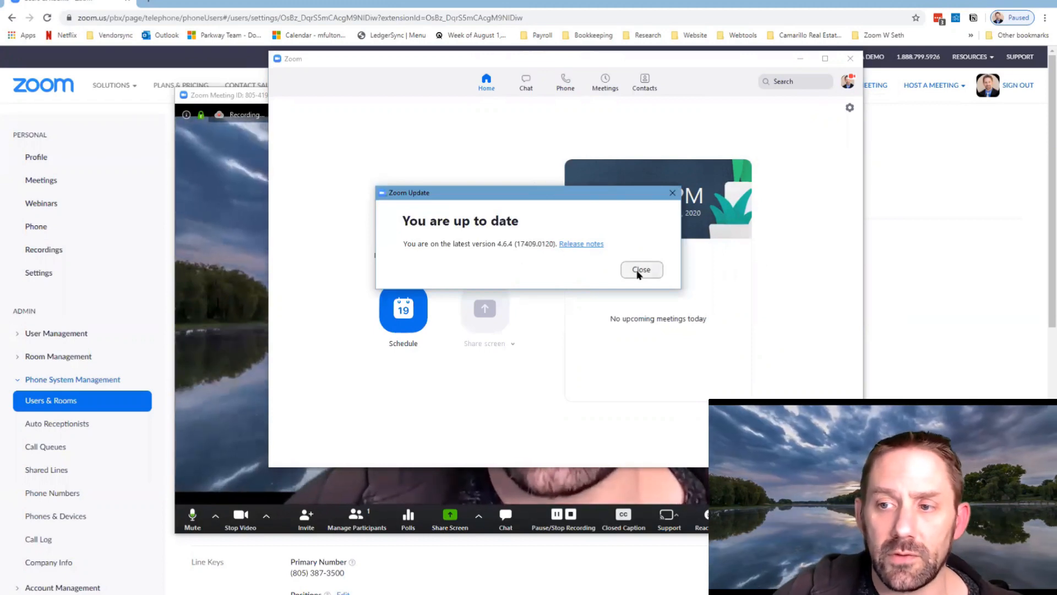
{"action": "mouse_move", "coordinate": [581, 244]}
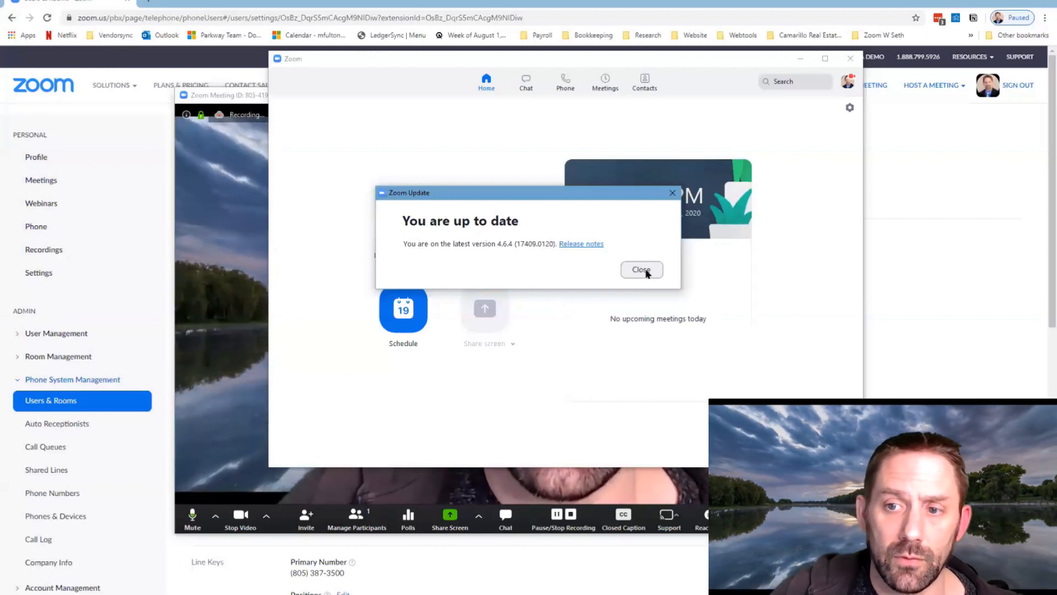
{"action": "left_click", "coordinate": [641, 268]}
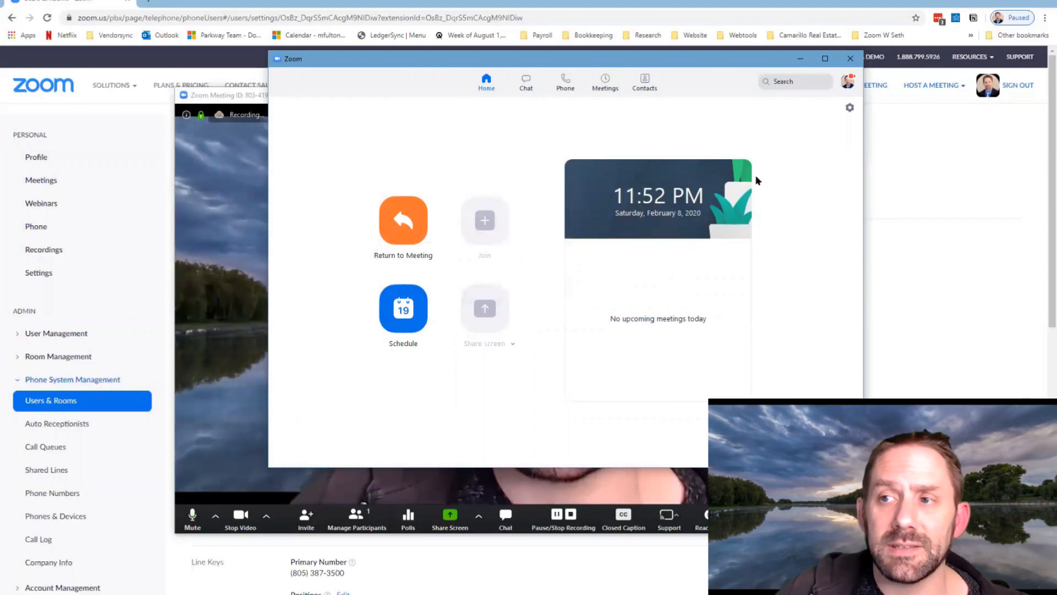
Preview the birthday video background, revert to the lake scene, and start adding a new background video
{"action": "left_click", "coordinate": [403, 220]}
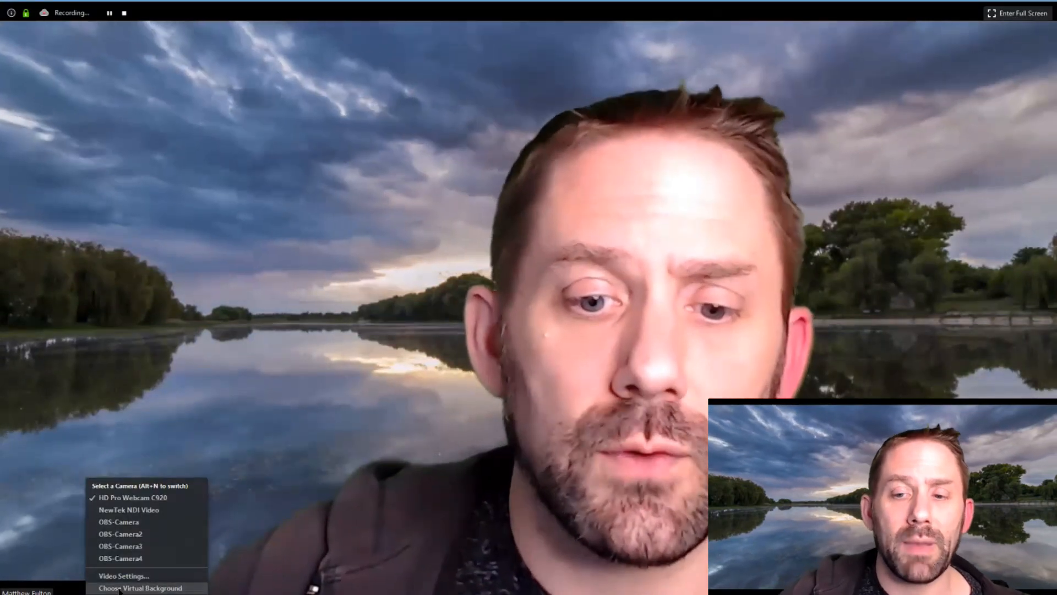
{"action": "left_click", "coordinate": [141, 587]}
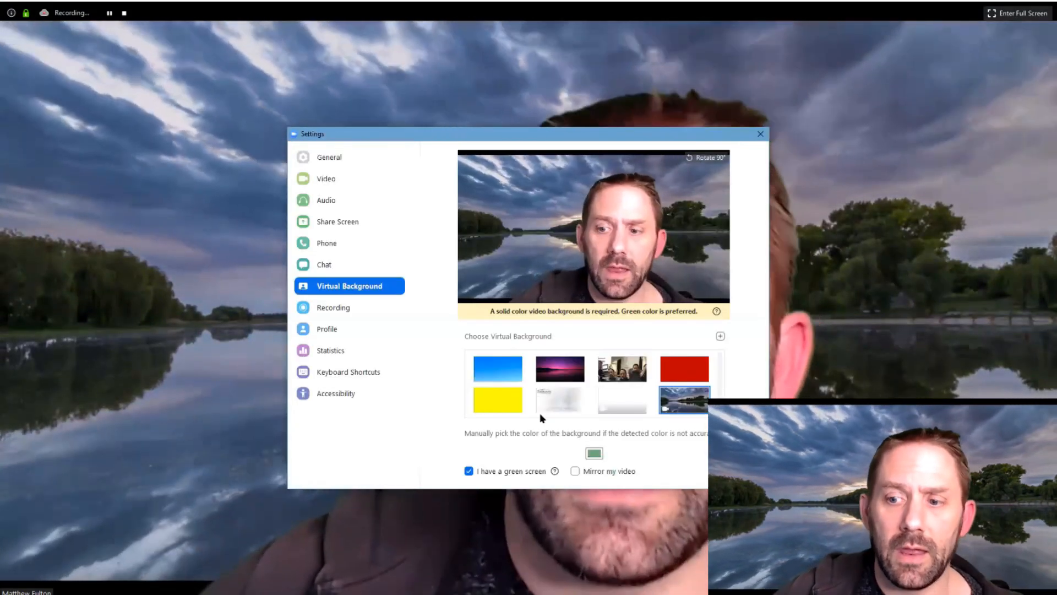
{"action": "mouse_move", "coordinate": [720, 336]}
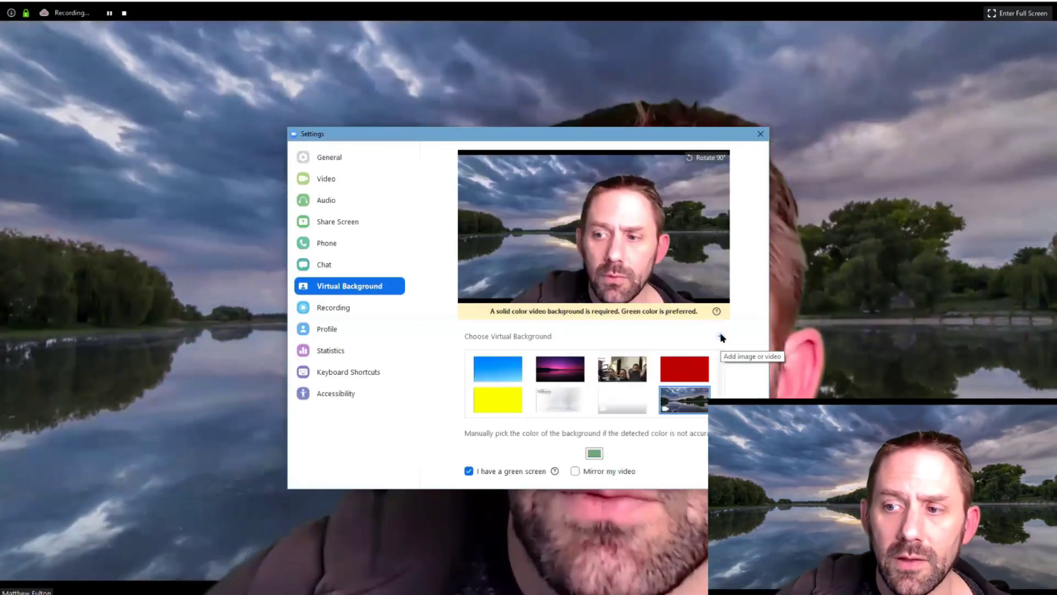
{"action": "left_click", "coordinate": [719, 335]}
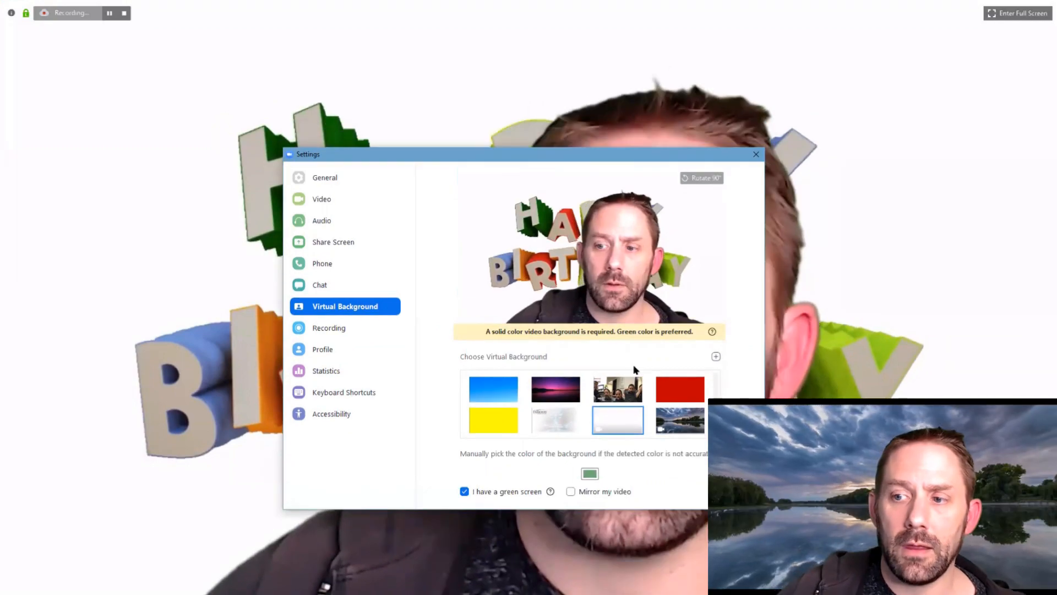
{"action": "left_click", "coordinate": [679, 420]}
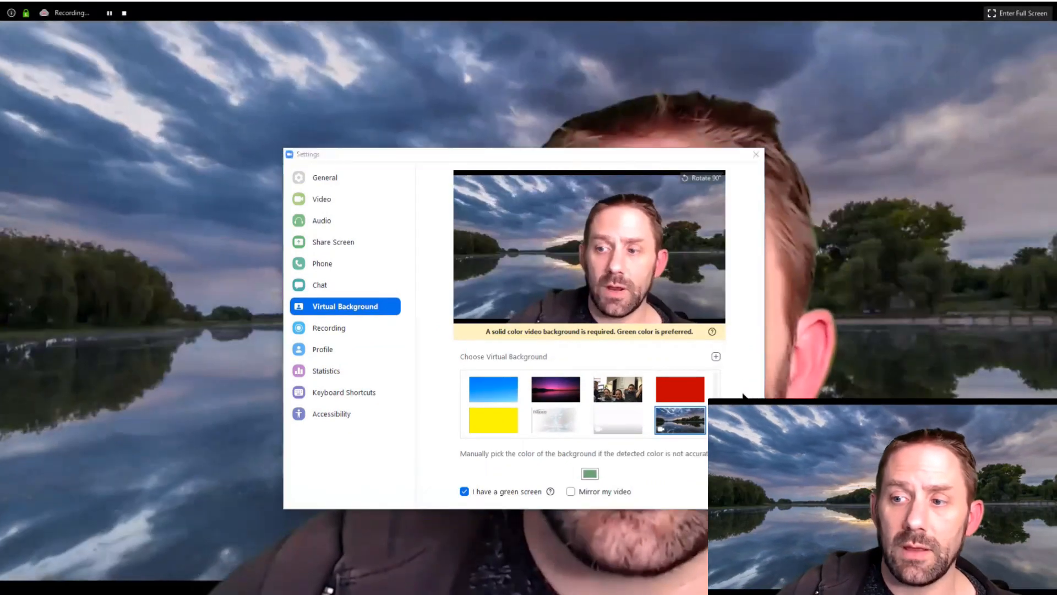
{"action": "left_click", "coordinate": [716, 356]}
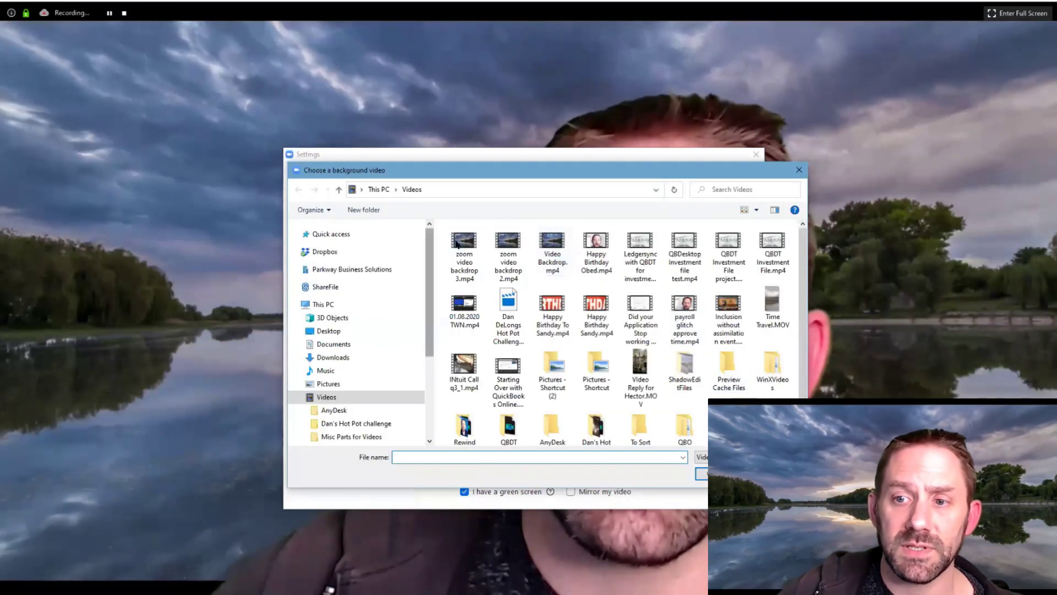
{"action": "mouse_move", "coordinate": [464, 245]}
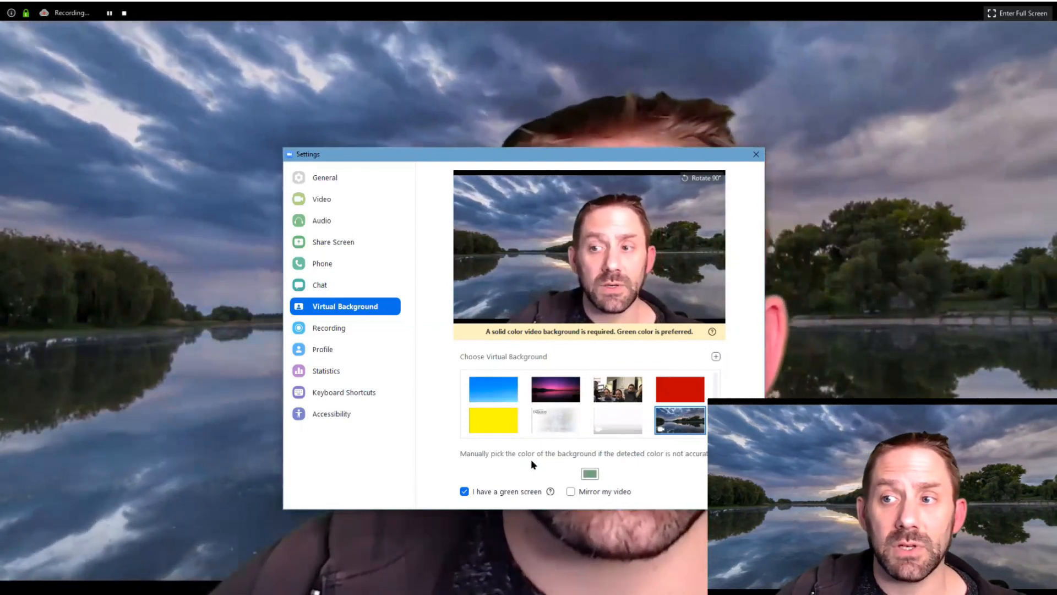
{"action": "mouse_move", "coordinate": [756, 154]}
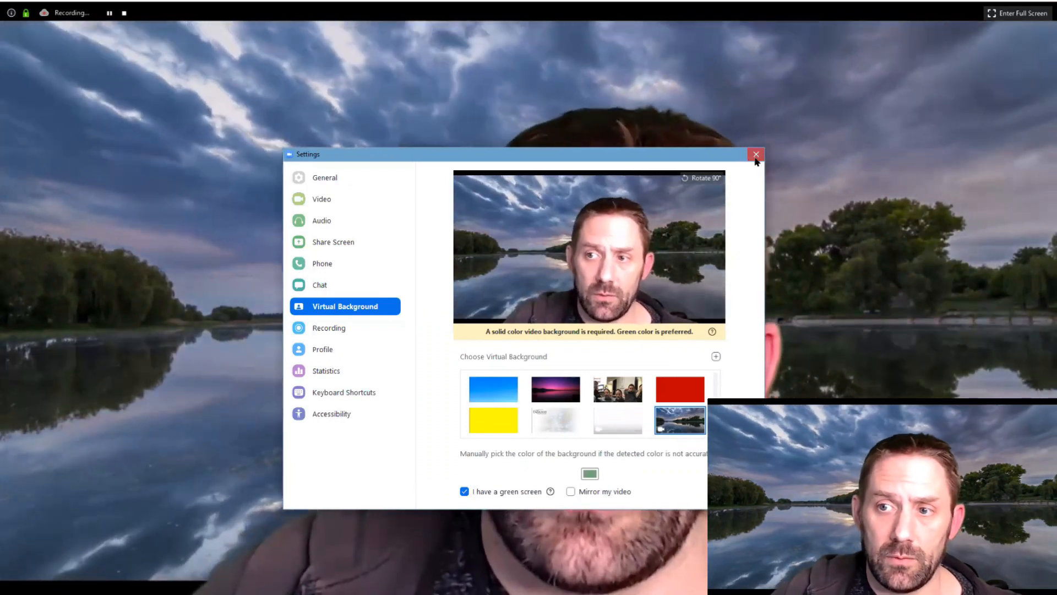
Close the background settings and bring up the App Marketplace from the Chat tab's Apps area
{"action": "left_click", "coordinate": [755, 154]}
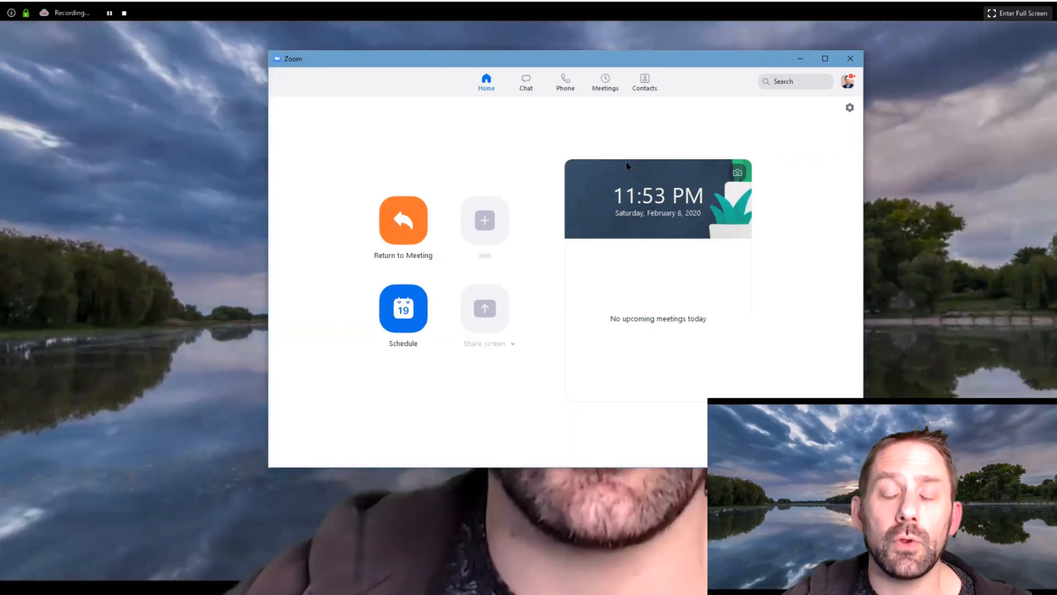
{"action": "mouse_move", "coordinate": [543, 169]}
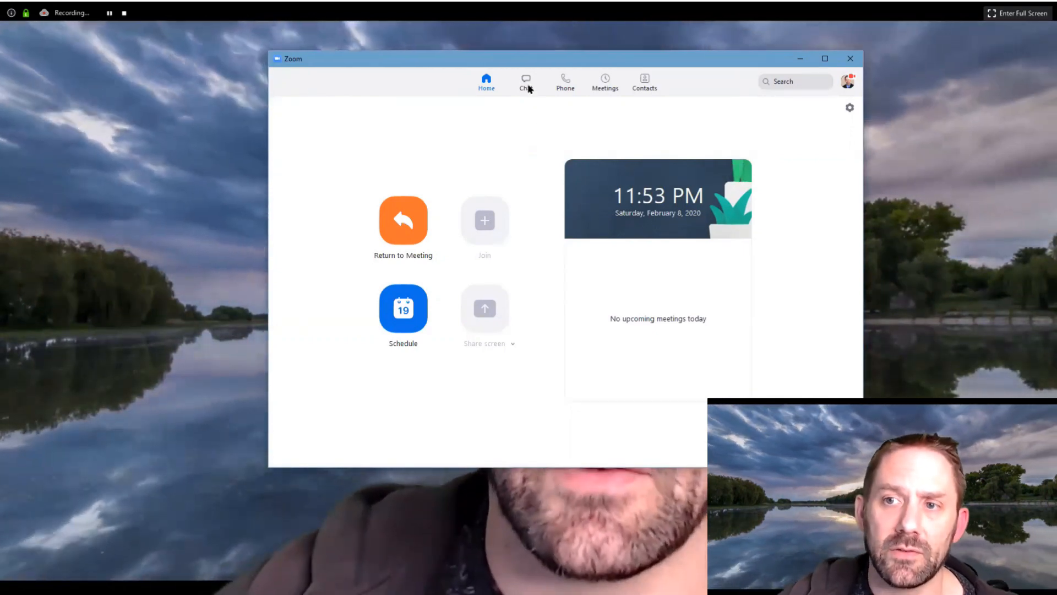
{"action": "left_click", "coordinate": [527, 80]}
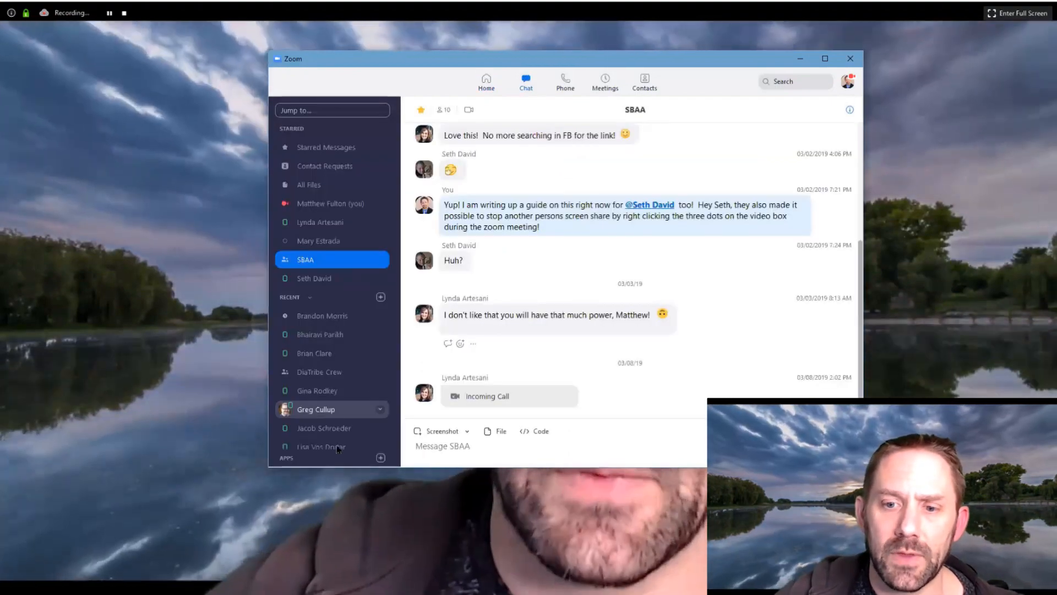
{"action": "mouse_move", "coordinate": [379, 458]}
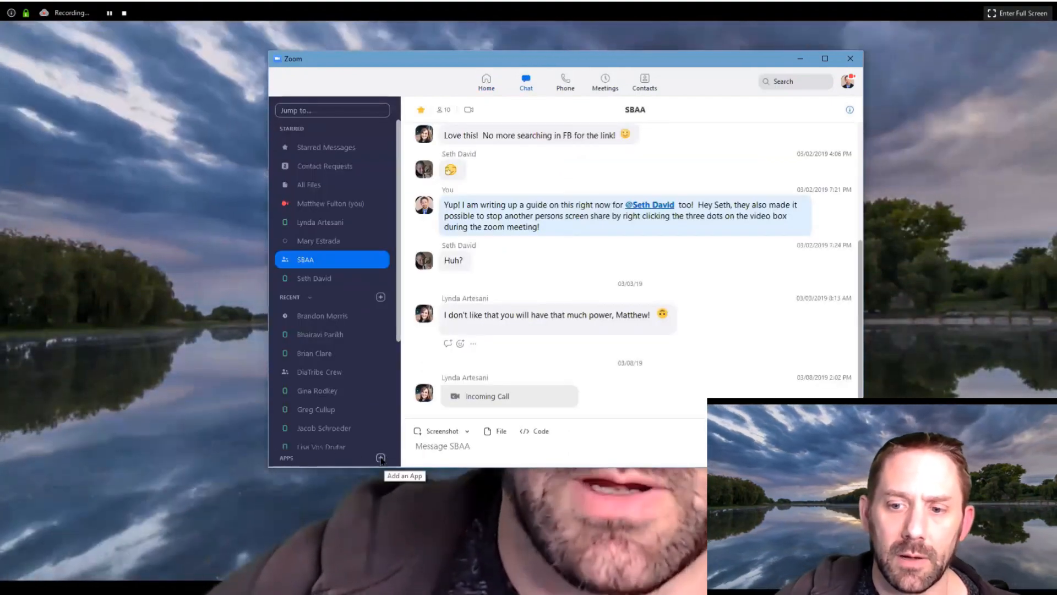
{"action": "left_click", "coordinate": [380, 458]}
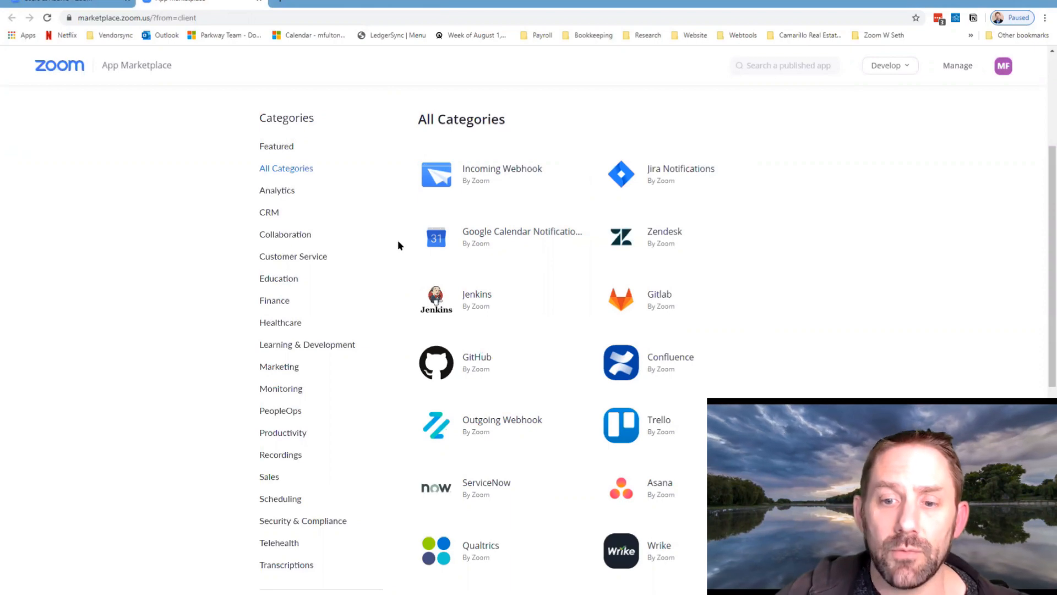
Filter the marketplace to the Recordings category and locate Google Drive for Zoom
{"action": "scroll", "scroll_direction": "down", "scroll_amount": 3}
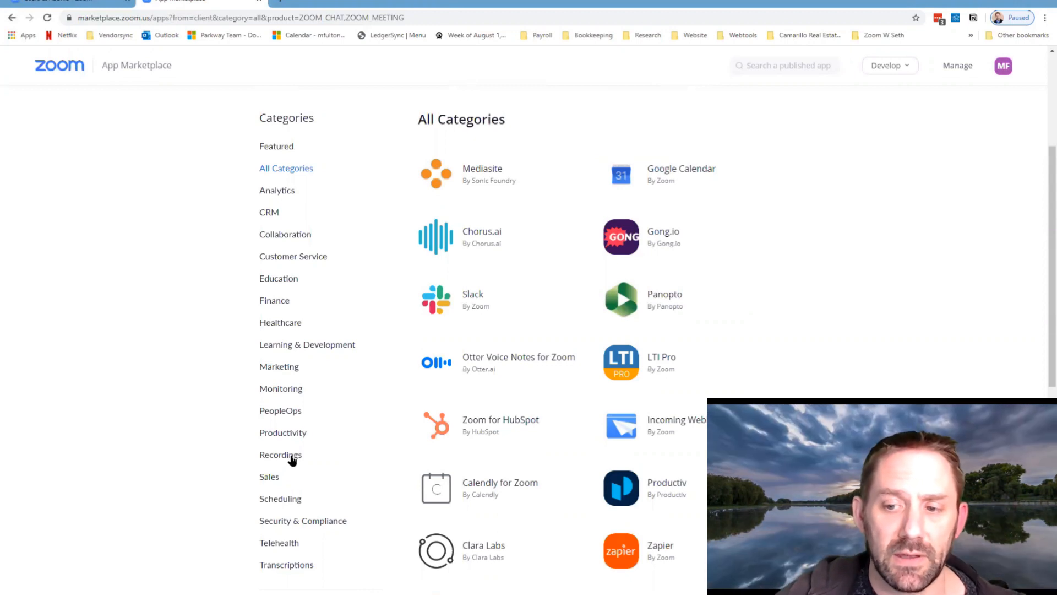
{"action": "left_click", "coordinate": [279, 454]}
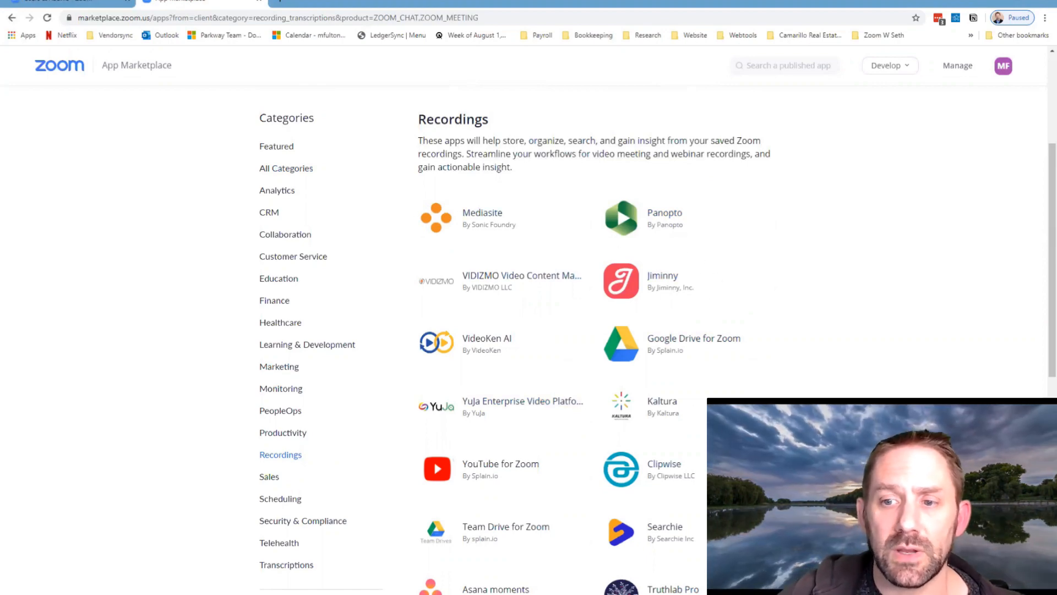
{"action": "scroll", "scroll_direction": "down", "scroll_amount": 3}
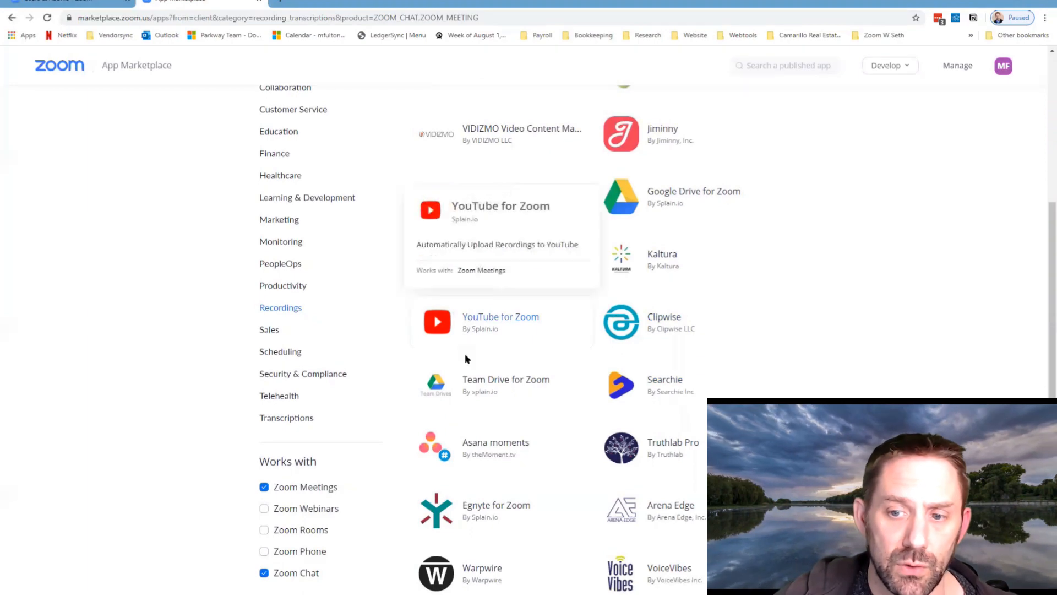
{"action": "mouse_move", "coordinate": [472, 395]}
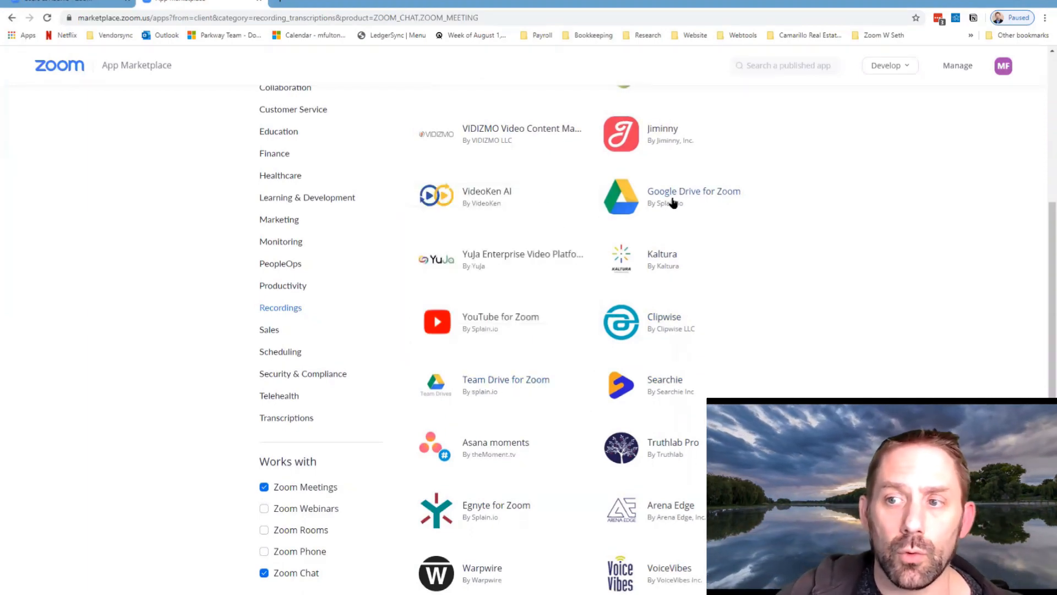
{"action": "mouse_move", "coordinate": [671, 203]}
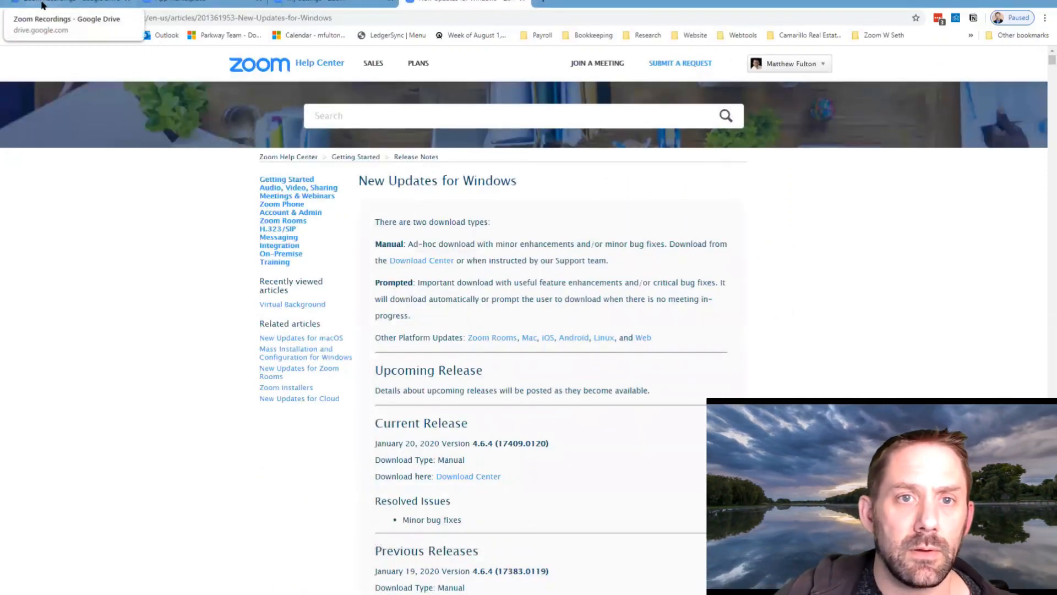
In Drive's Zoom Recordings folder, view the Record to Google Drive folder and its meeting video
{"action": "left_click", "coordinate": [67, 3]}
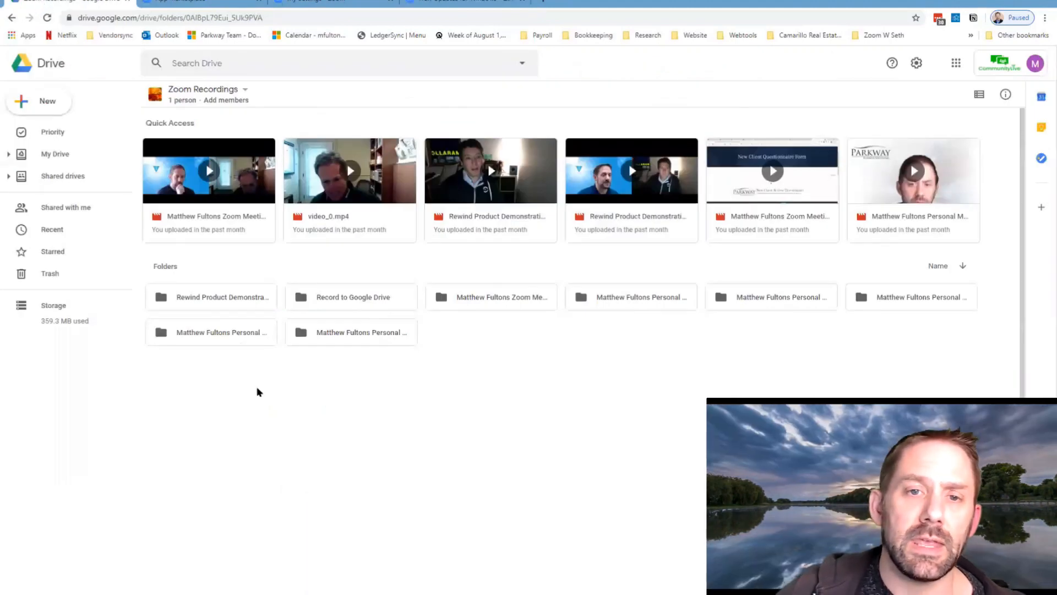
{"action": "mouse_move", "coordinate": [242, 458]}
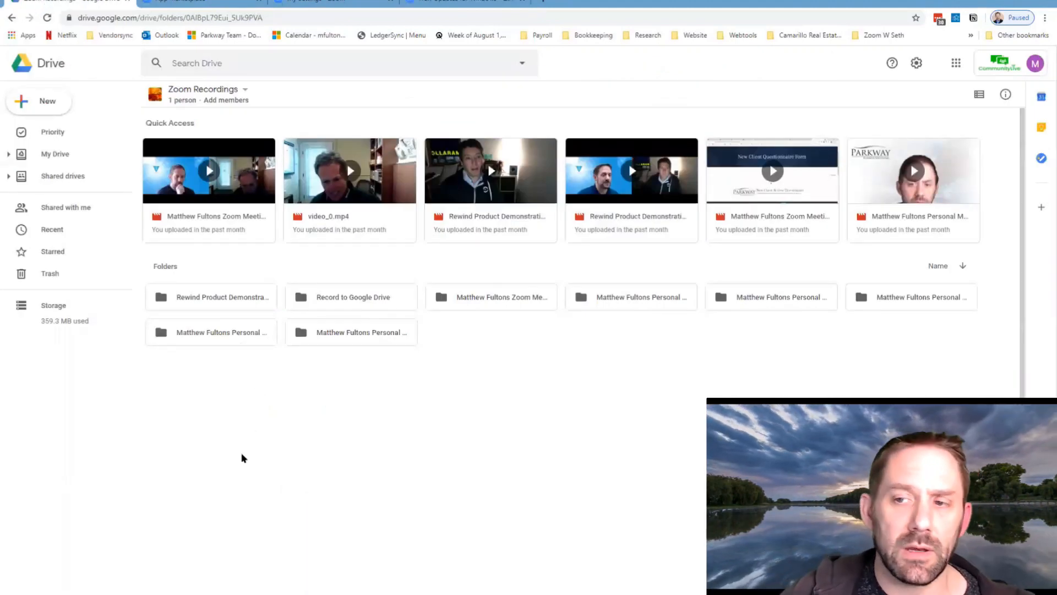
{"action": "left_click", "coordinate": [350, 296]}
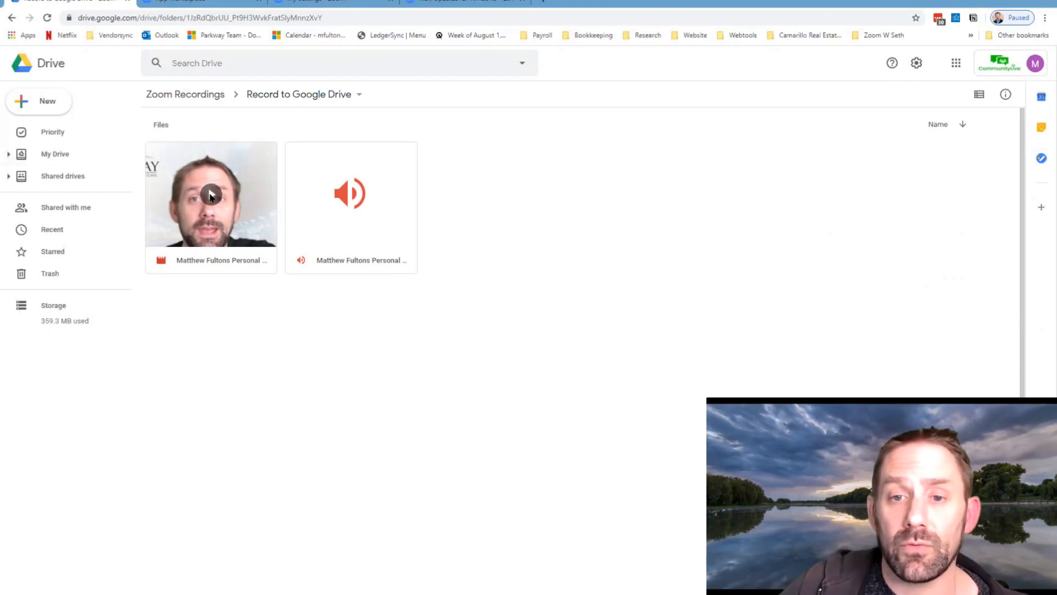
{"action": "left_click", "coordinate": [210, 194]}
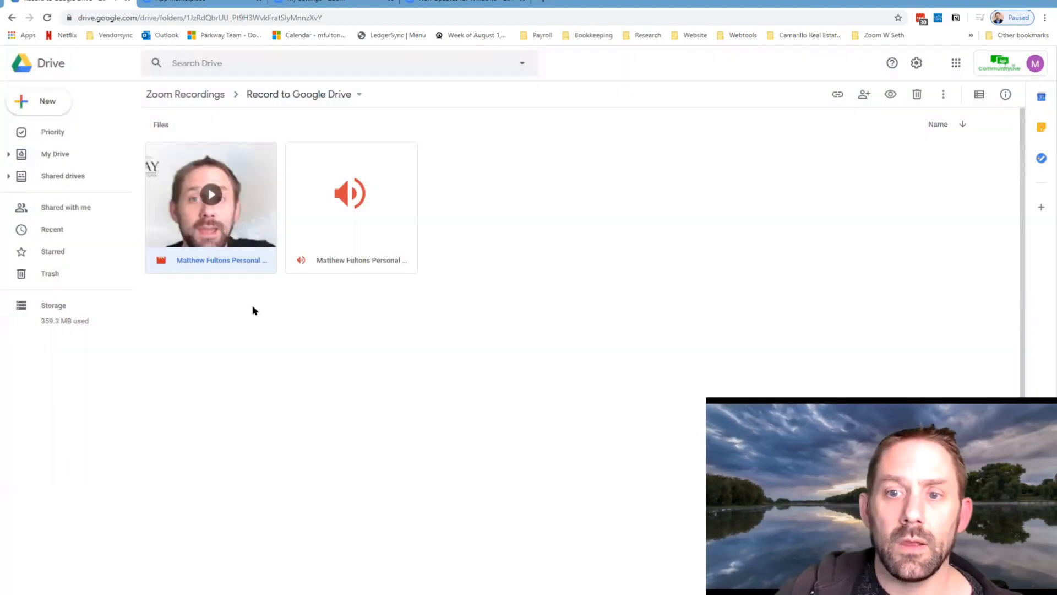
{"action": "mouse_move", "coordinate": [298, 94]}
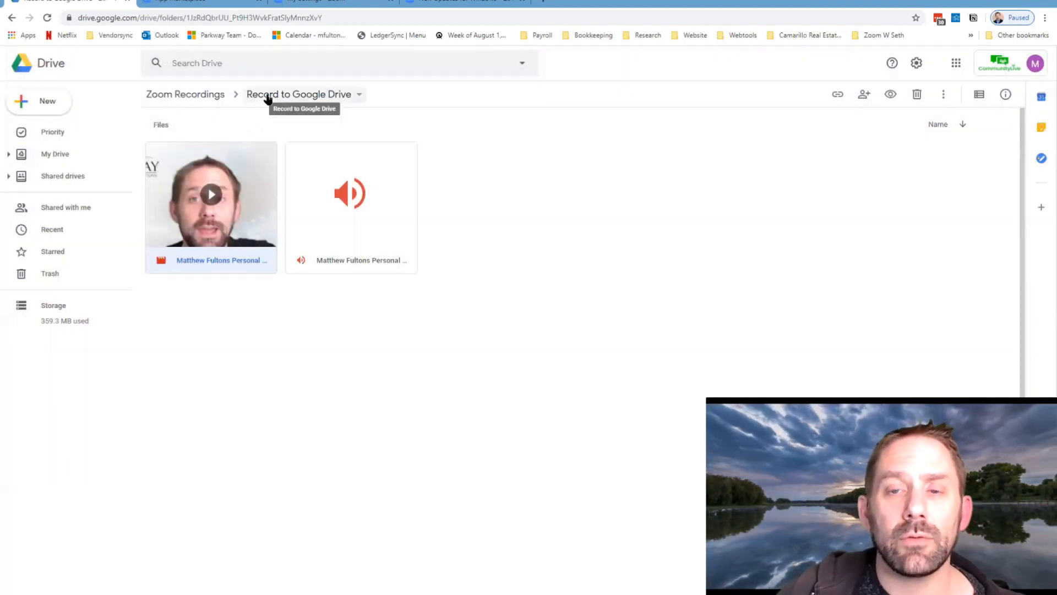
Look inside the 2020-01-16 personal meeting room recording folder, then return to Zoom Recordings
{"action": "left_click", "coordinate": [185, 94]}
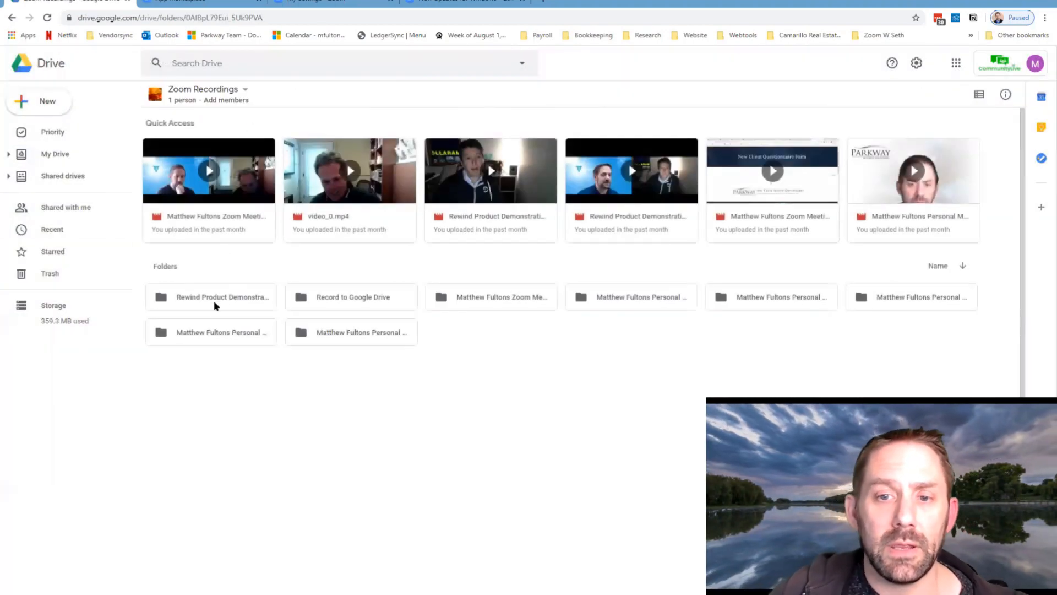
{"action": "left_click", "coordinate": [351, 332]}
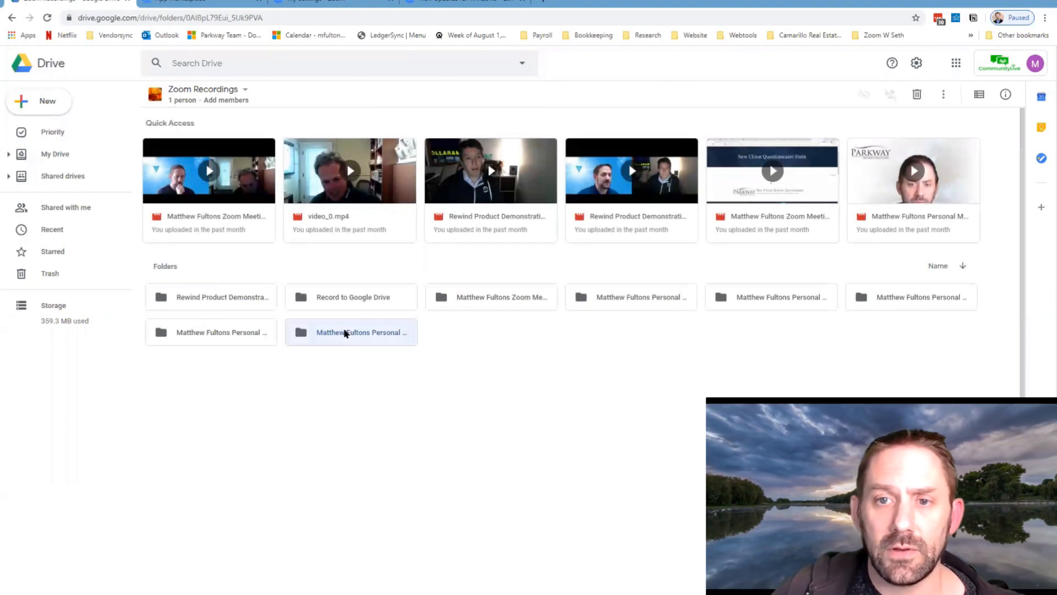
{"action": "double_click", "coordinate": [350, 332]}
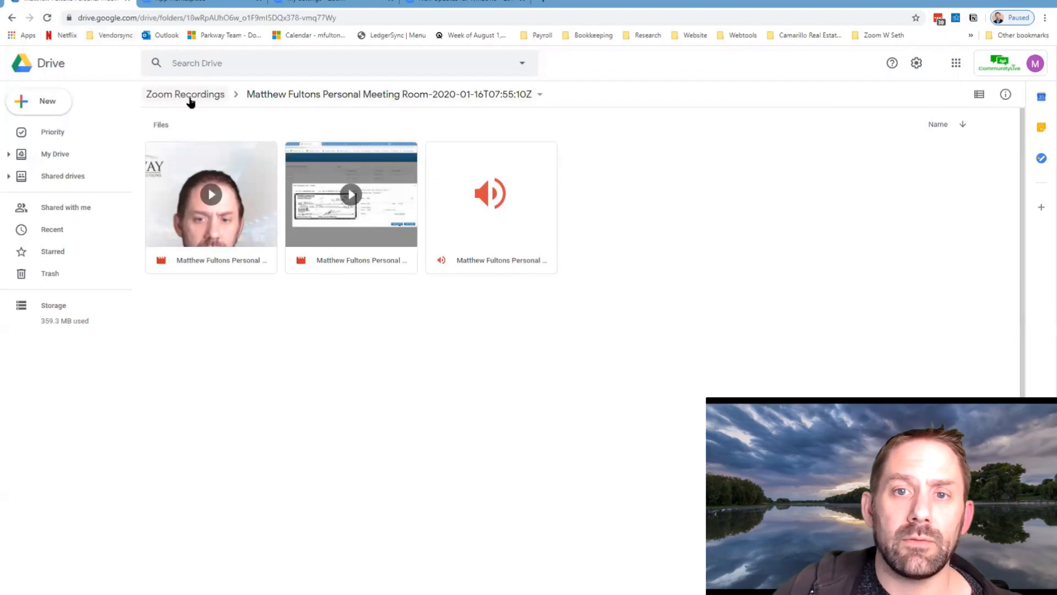
{"action": "left_click", "coordinate": [185, 93]}
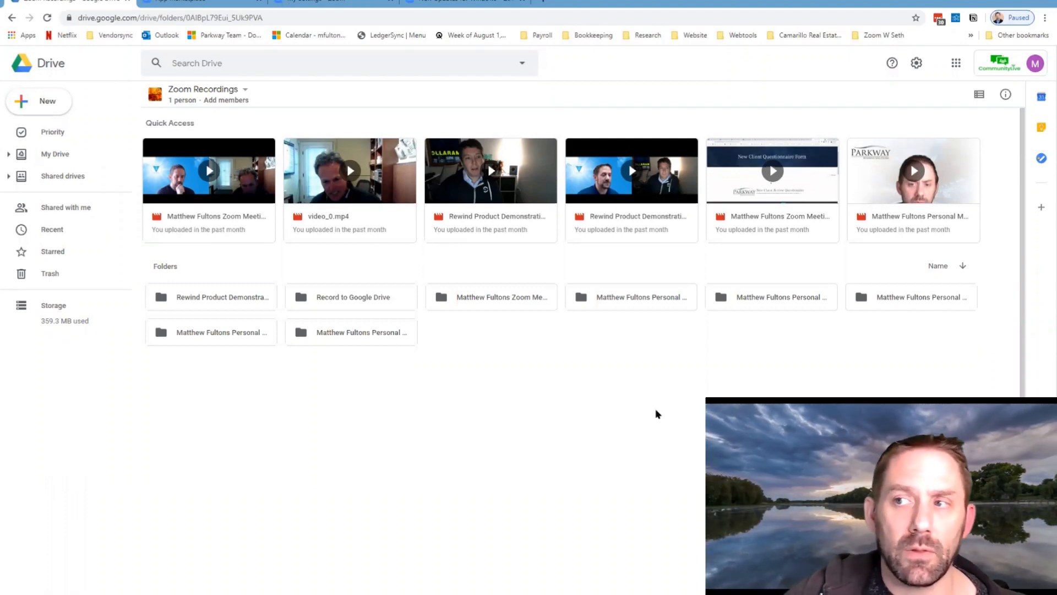
{"action": "mouse_move", "coordinate": [522, 95]}
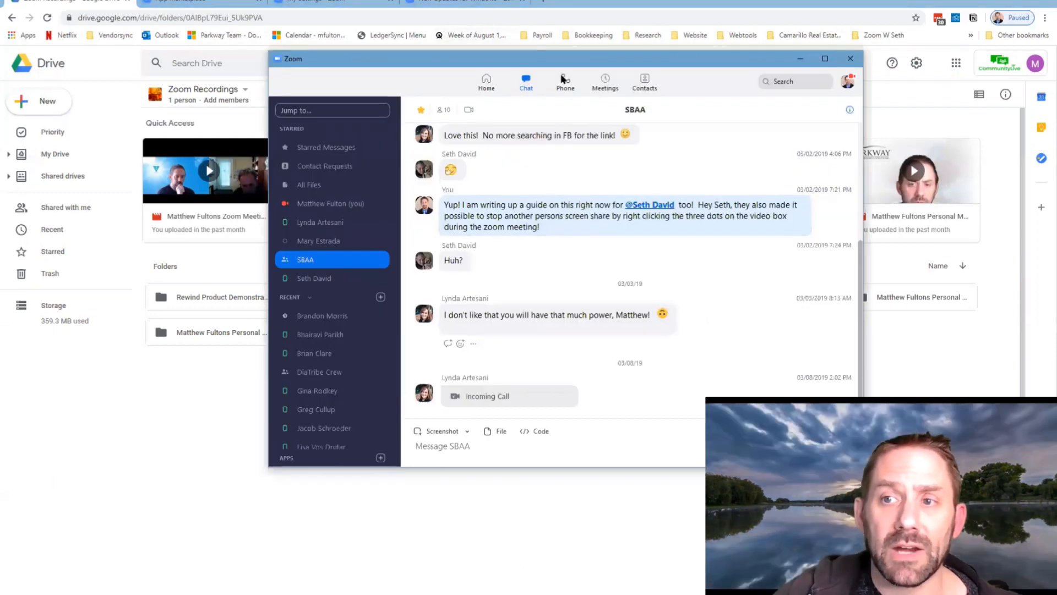
Switch the Zoom client to the Phone section with voicemail list and dial pad
{"action": "left_click", "coordinate": [564, 81]}
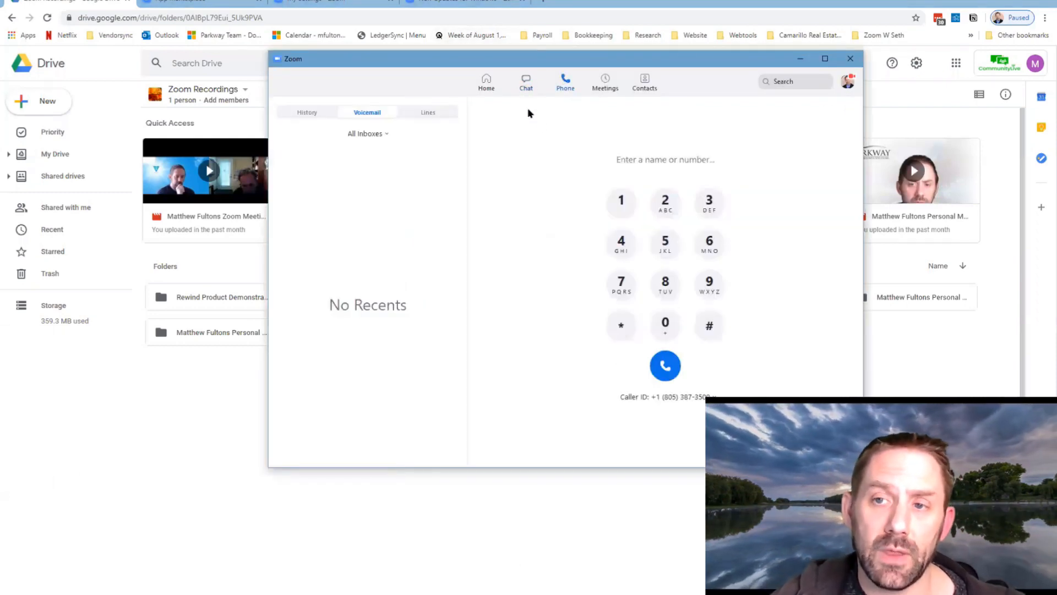
{"action": "mouse_move", "coordinate": [540, 127]}
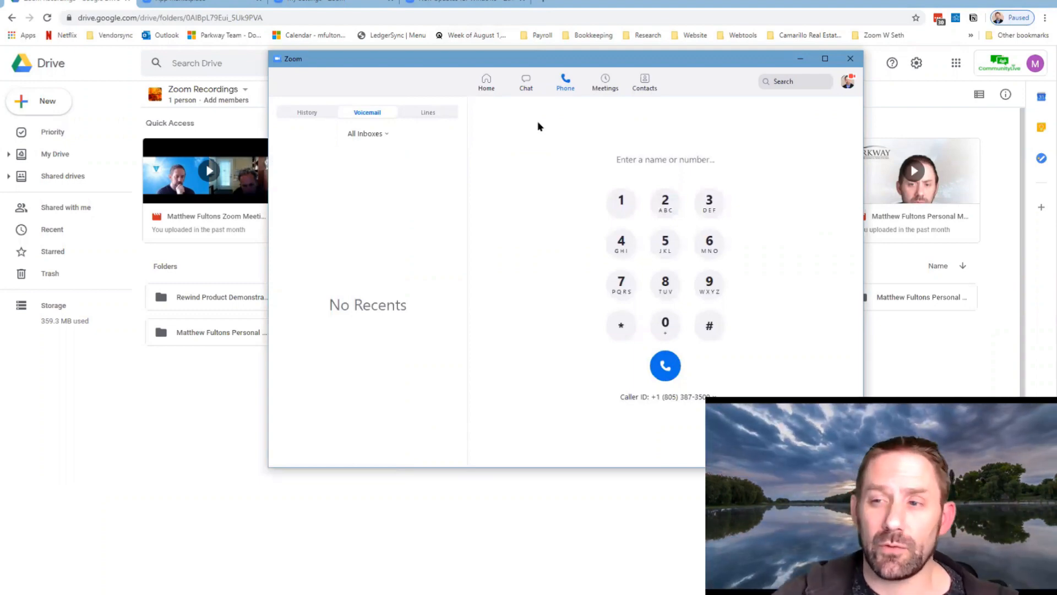
{"action": "mouse_move", "coordinate": [566, 151]}
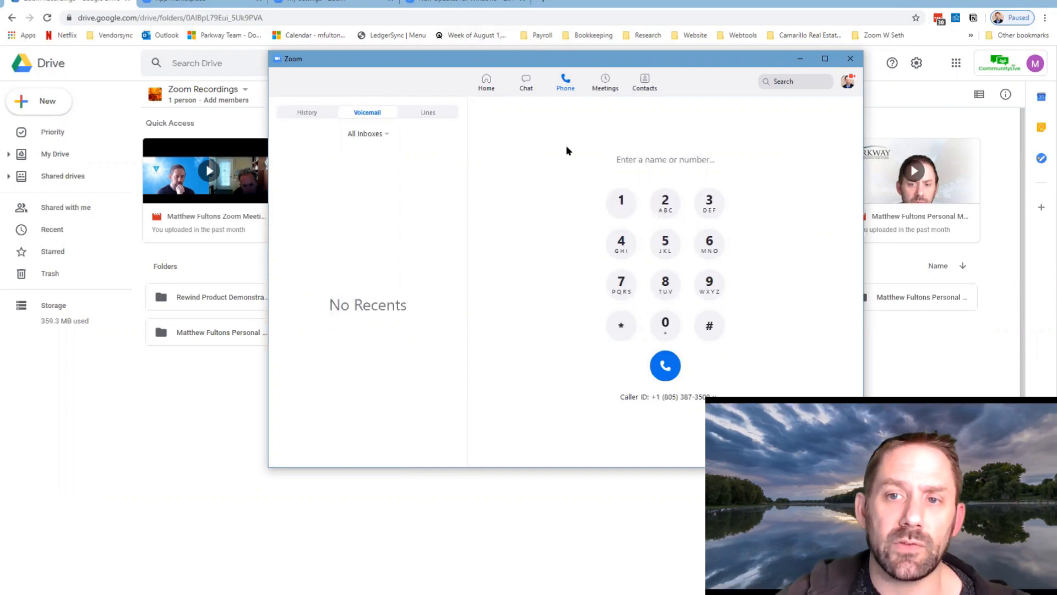
{"action": "mouse_move", "coordinate": [485, 79]}
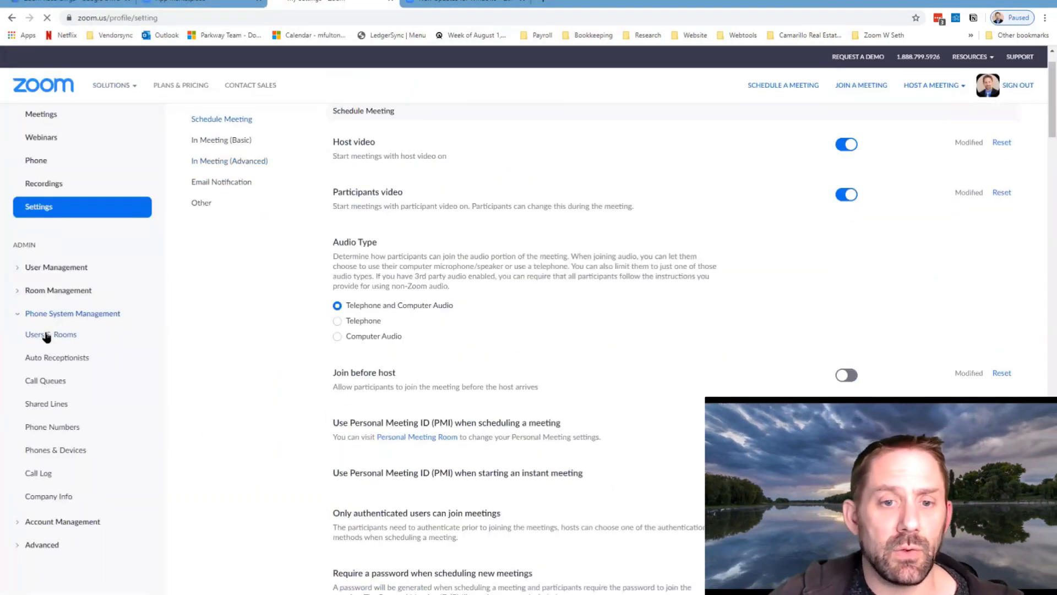
Under Phone System Management's Users & Rooms, bring up the owner's phone user details
{"action": "left_click", "coordinate": [49, 333]}
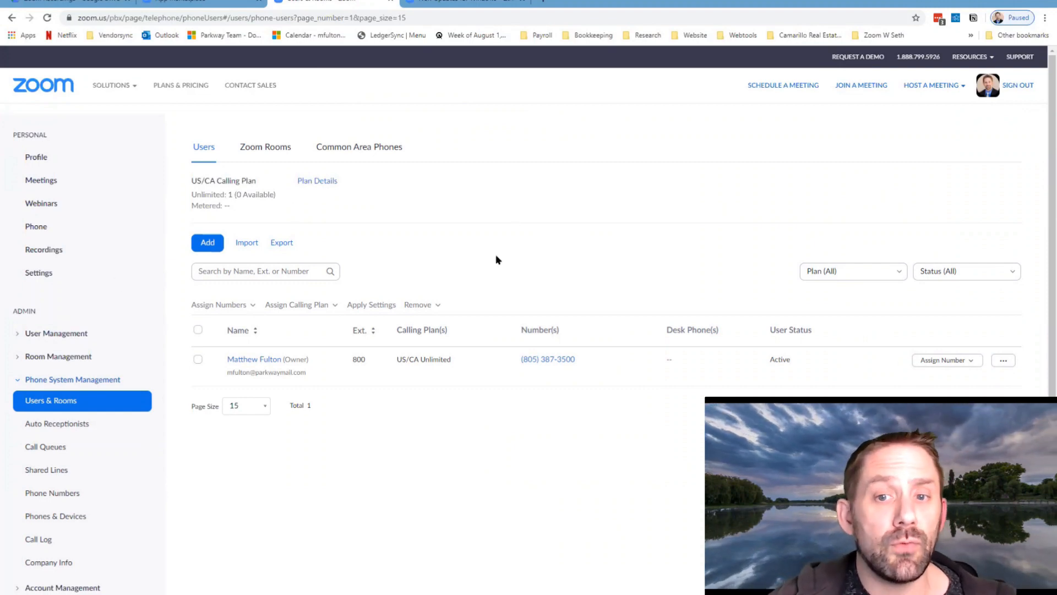
{"action": "mouse_move", "coordinate": [296, 357]}
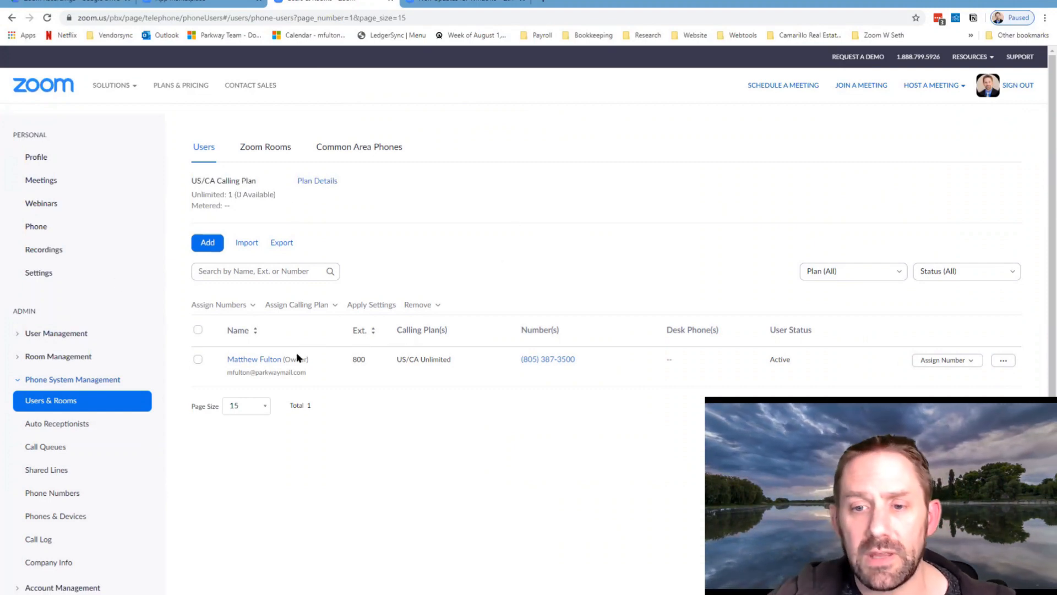
{"action": "left_click", "coordinate": [254, 358]}
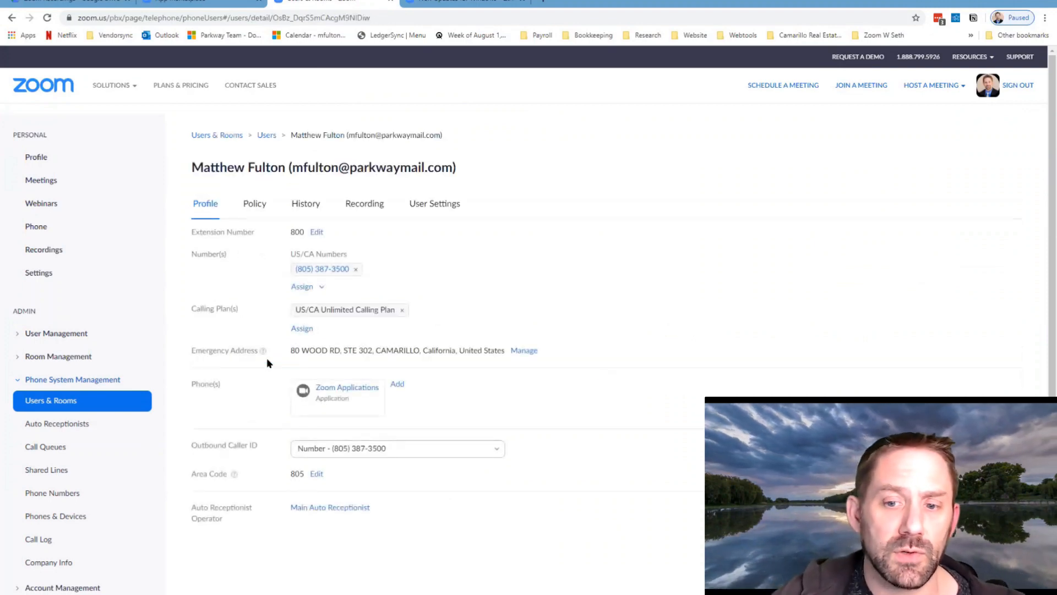
View the owner's User Settings showing business hours, ring mode and voicemail handling
{"action": "left_click", "coordinate": [434, 204]}
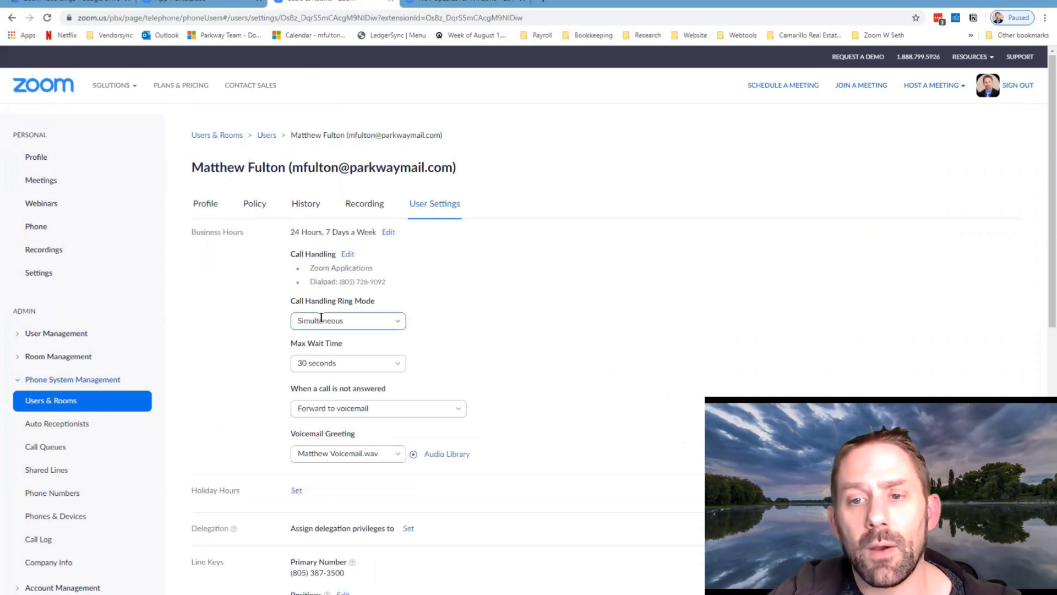
{"action": "mouse_move", "coordinate": [613, 294]}
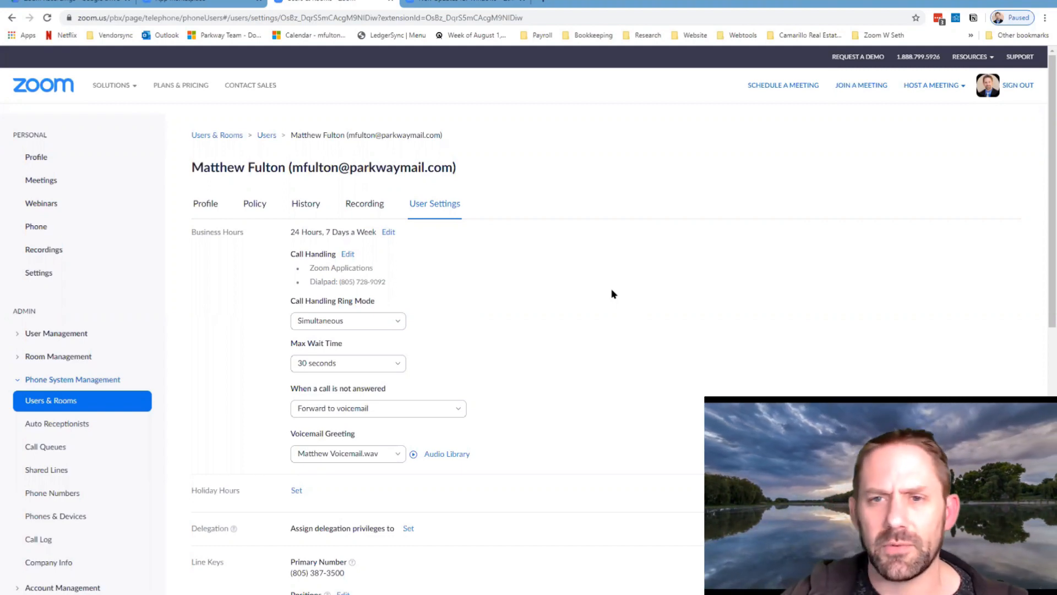
{"action": "mouse_move", "coordinate": [517, 318]}
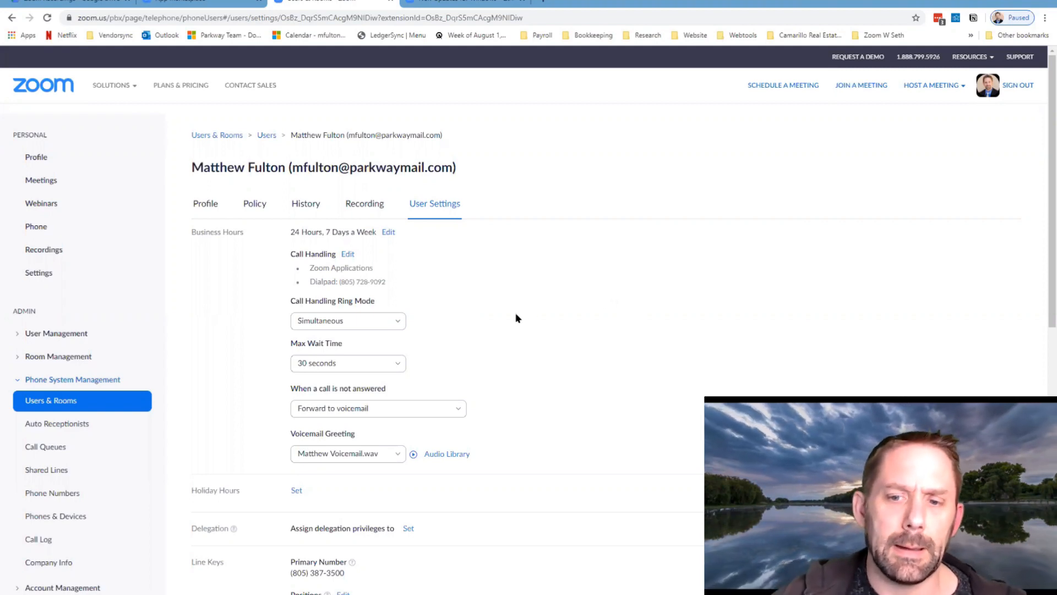
Play and stop the voicemail greeting and the hold music to preview both
{"action": "scroll", "scroll_direction": "down", "scroll_amount": 3}
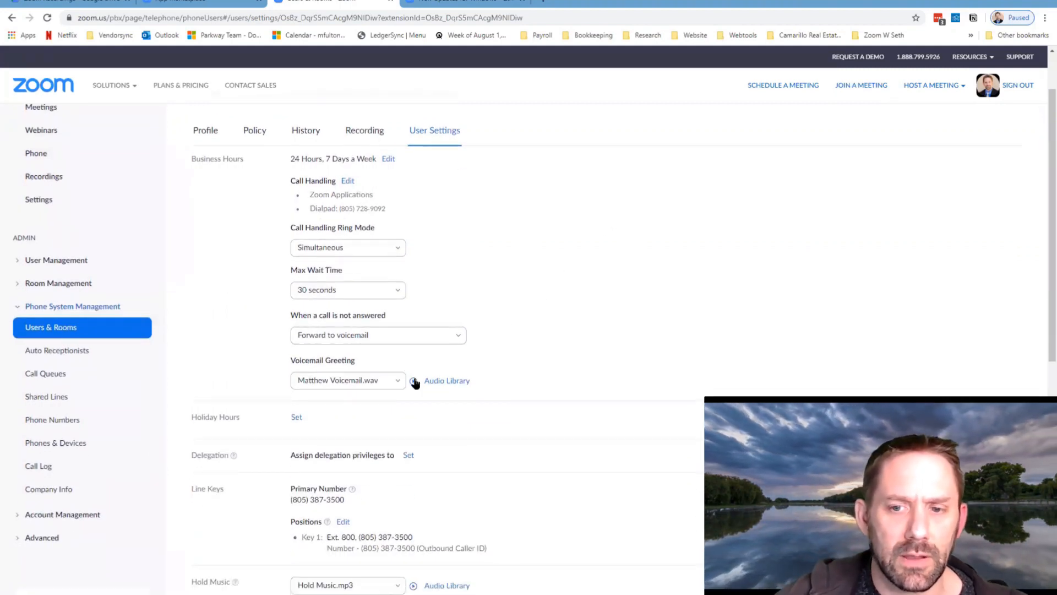
{"action": "left_click", "coordinate": [413, 380]}
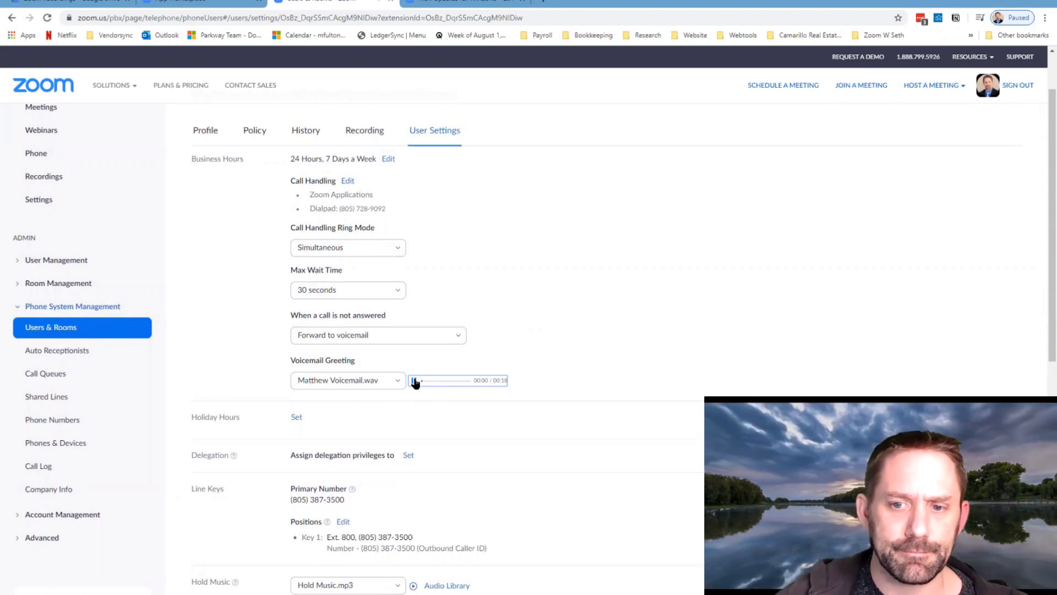
{"action": "left_click", "coordinate": [413, 380]}
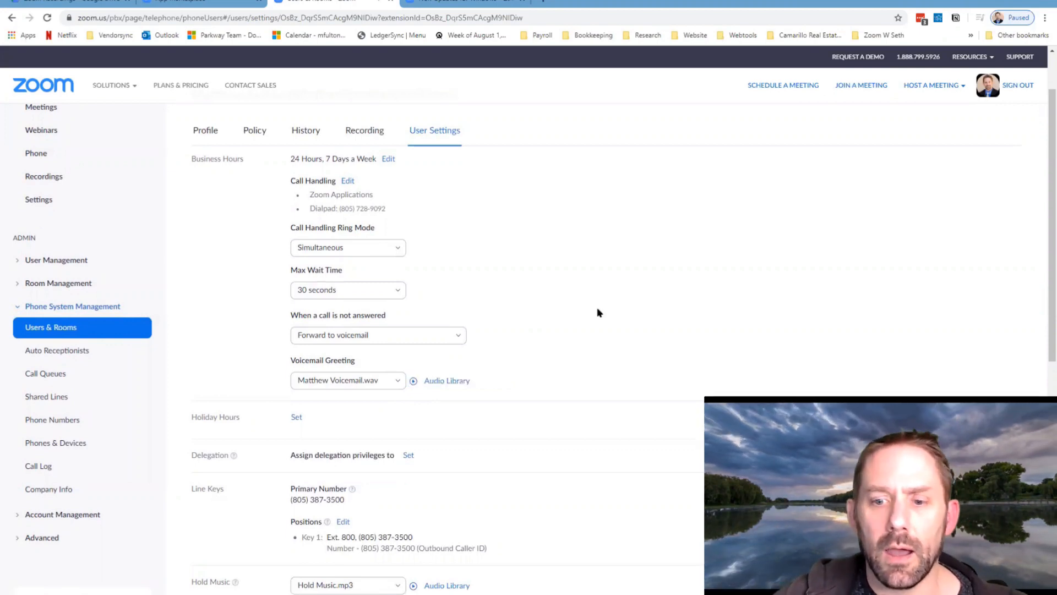
{"action": "scroll", "scroll_direction": "down", "scroll_amount": 3}
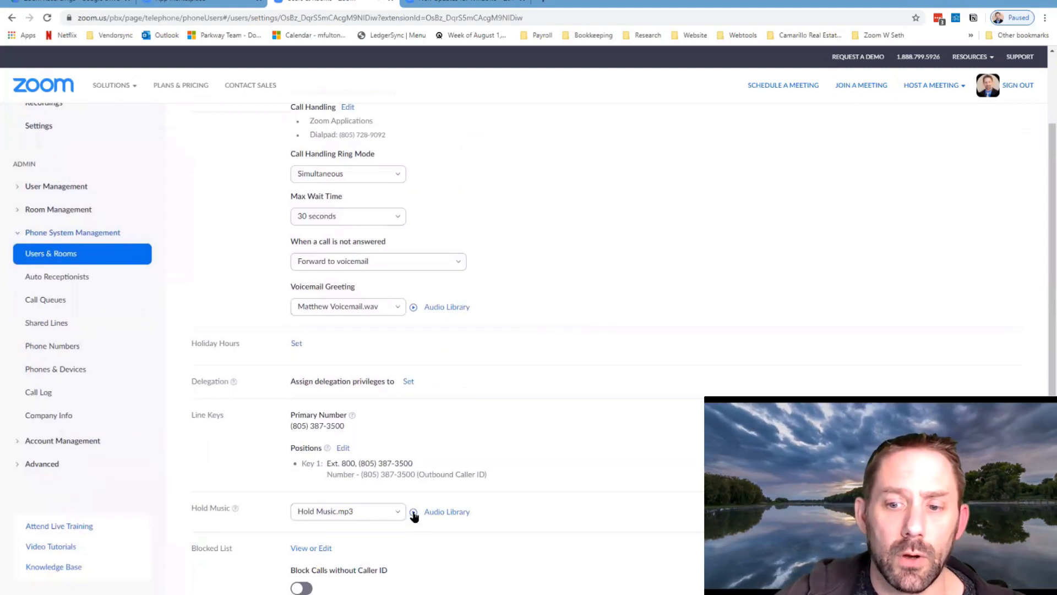
{"action": "left_click", "coordinate": [413, 511]}
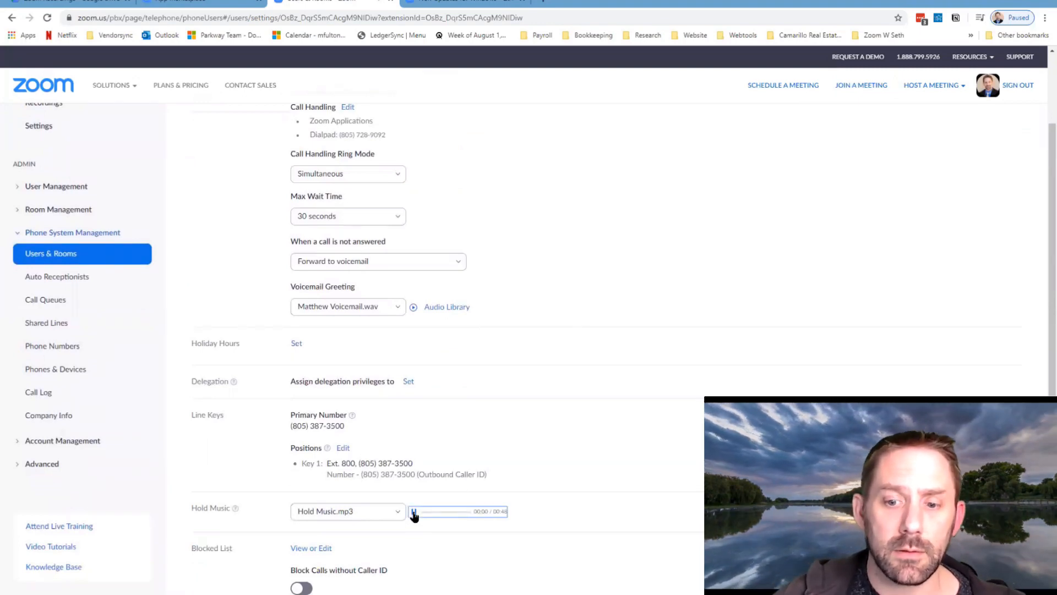
{"action": "left_click", "coordinate": [413, 511]}
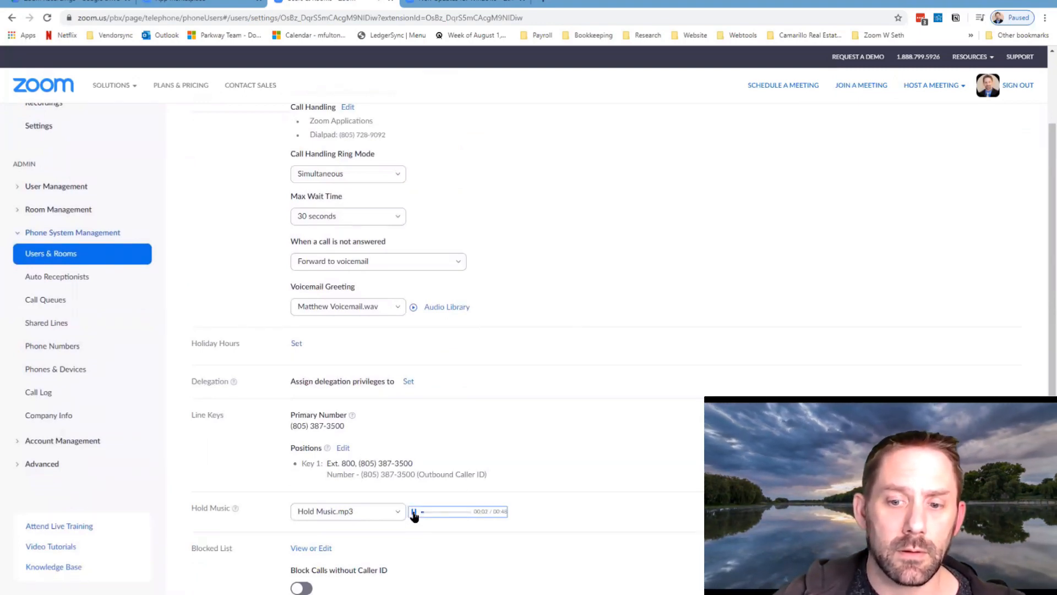
{"action": "scroll", "scroll_direction": "down", "scroll_amount": 3}
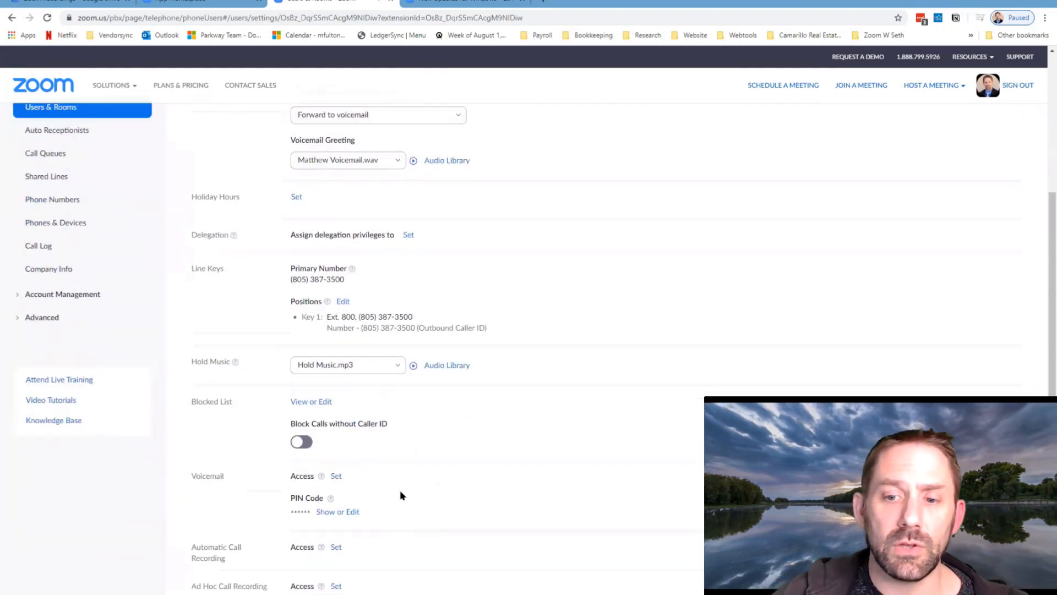
{"action": "mouse_move", "coordinate": [371, 465]}
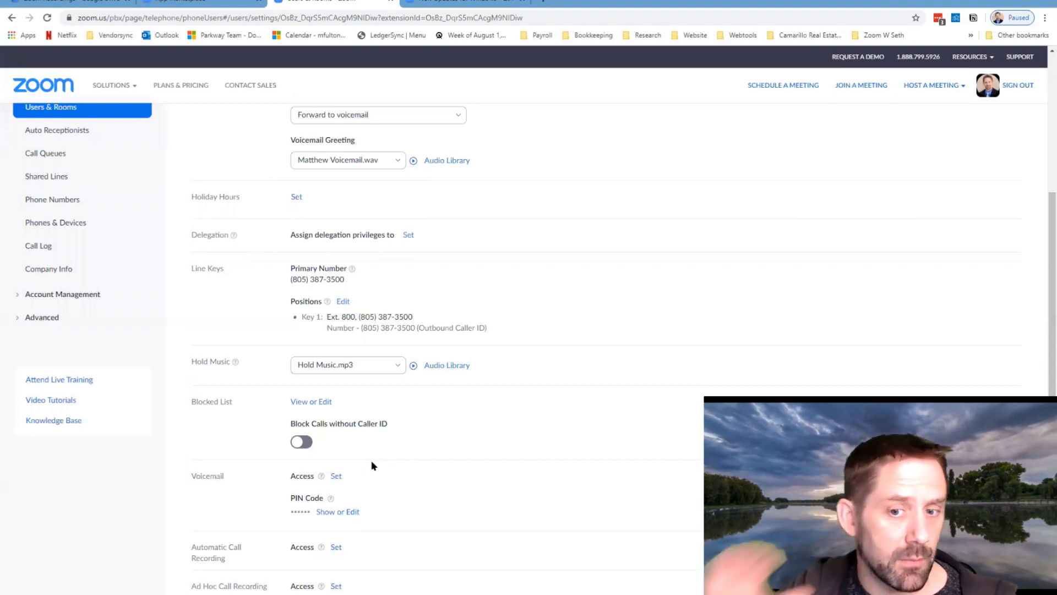
{"action": "mouse_move", "coordinate": [367, 508]}
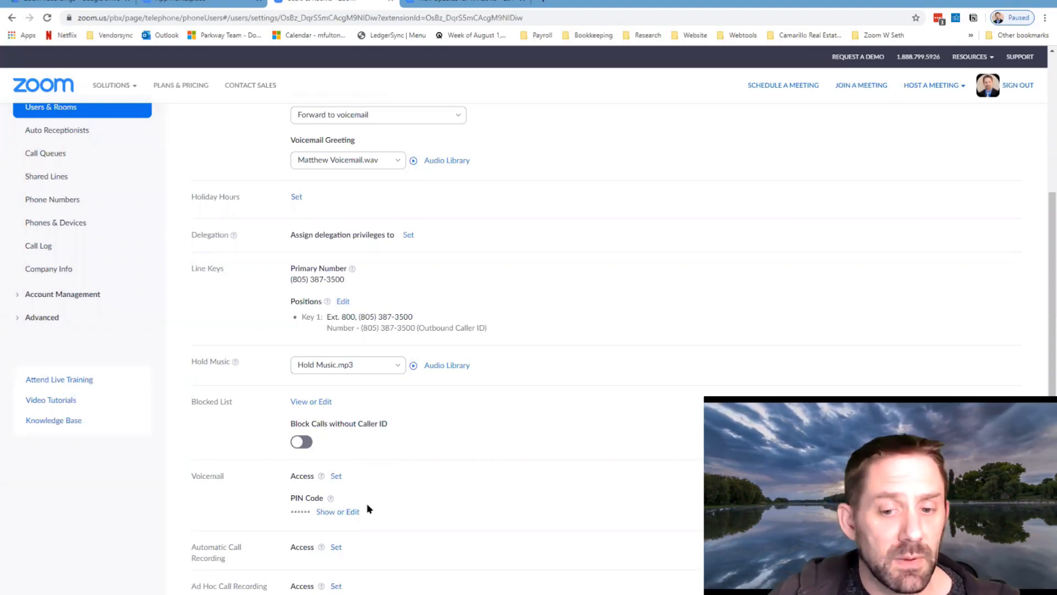
{"action": "scroll", "scroll_direction": "down", "scroll_amount": 3}
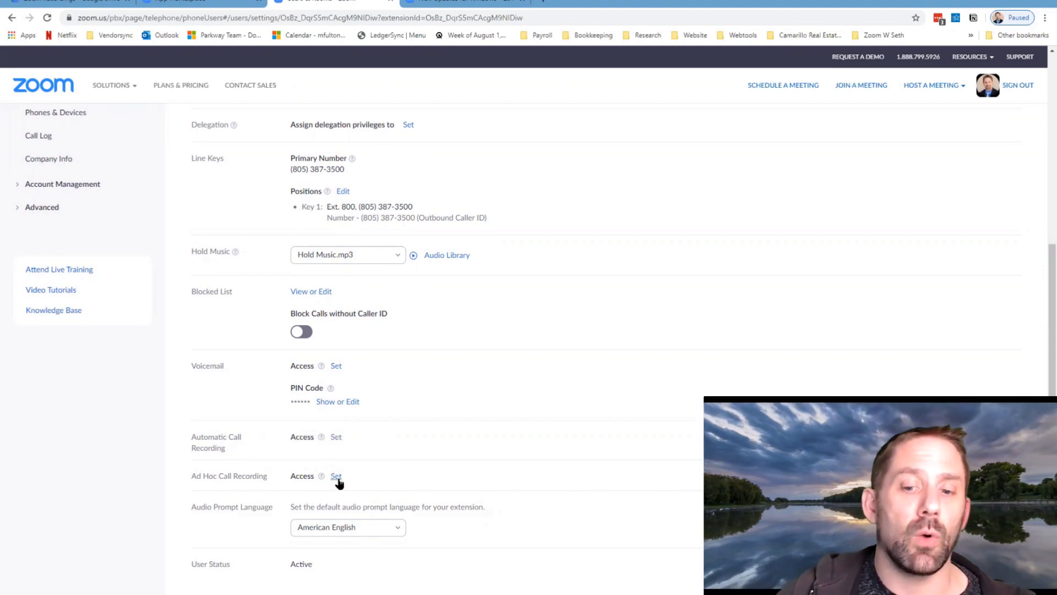
{"action": "scroll", "scroll_direction": "up", "scroll_amount": 3}
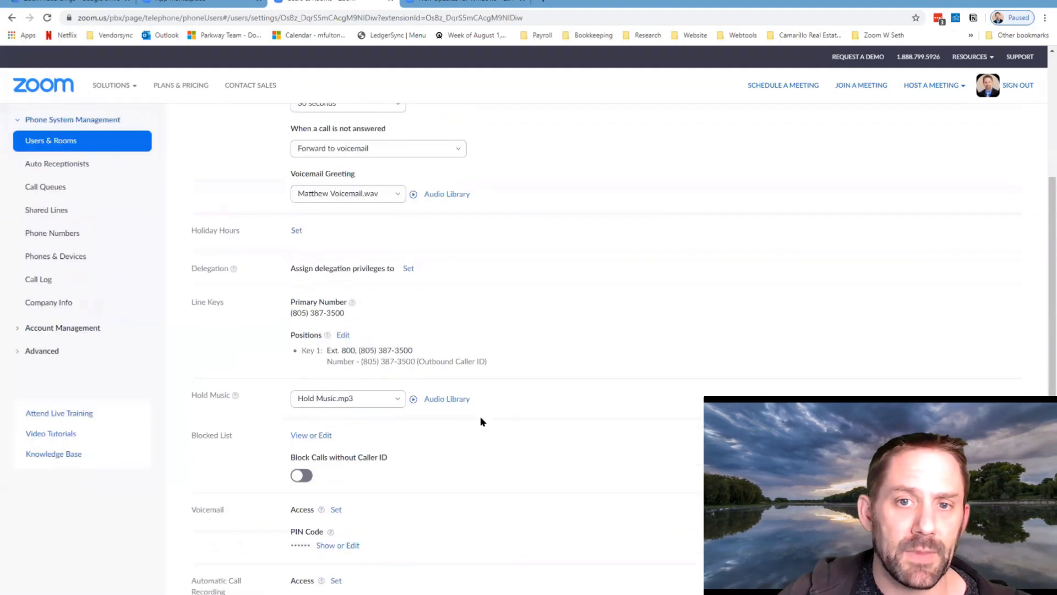
{"action": "scroll", "scroll_direction": "up", "scroll_amount": 3}
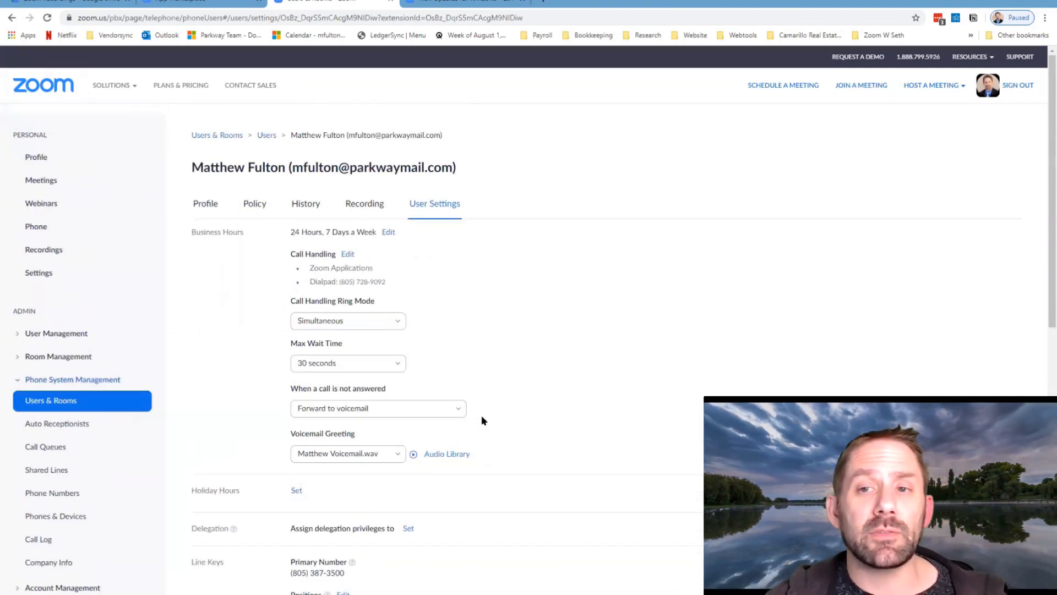